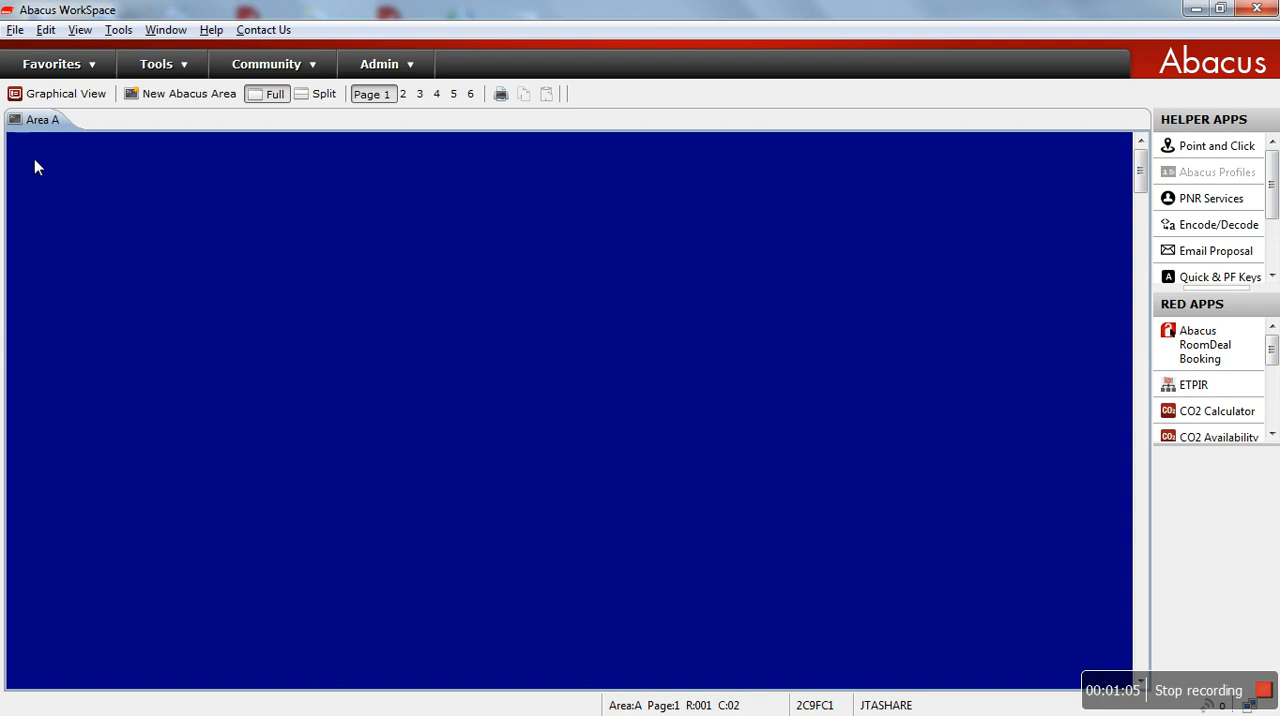
Step: Enter availability entry 123DECKULSIN for 23 December Kuala Lumpur to Singapore flights
{"action": "type", "text": "1"}
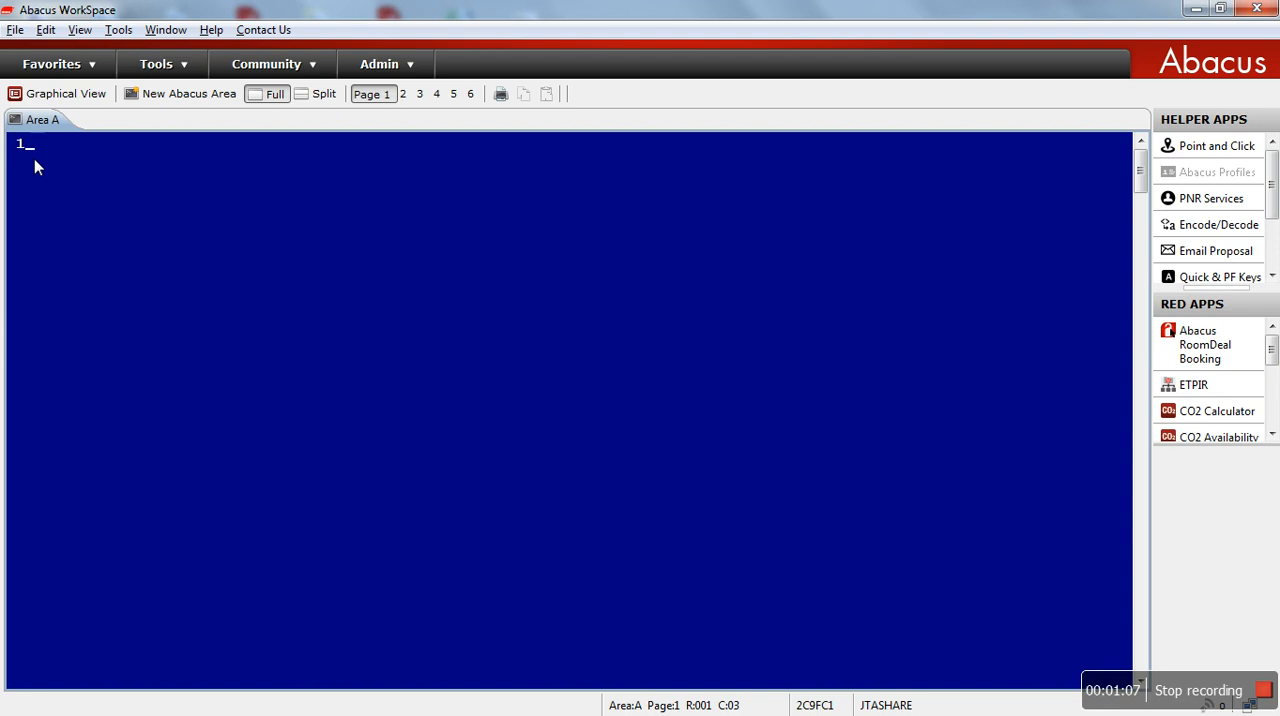
{"action": "type", "text": "23D"}
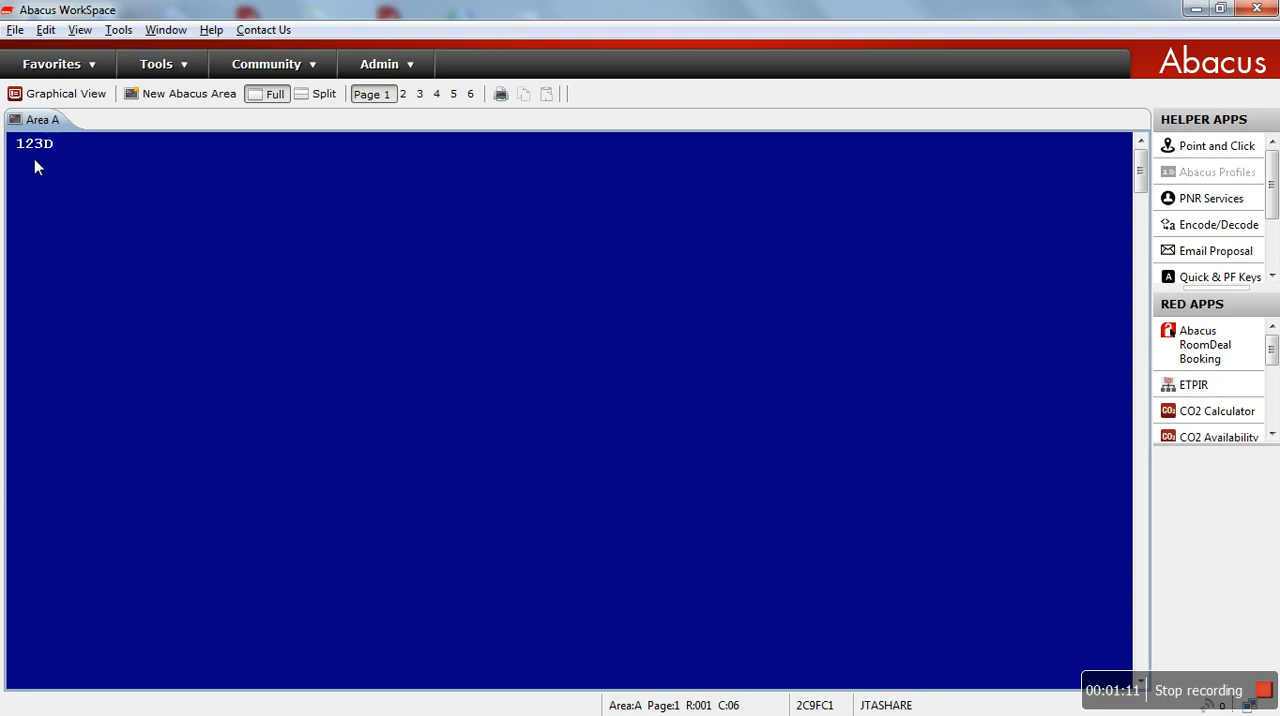
{"action": "type", "text": "EC"}
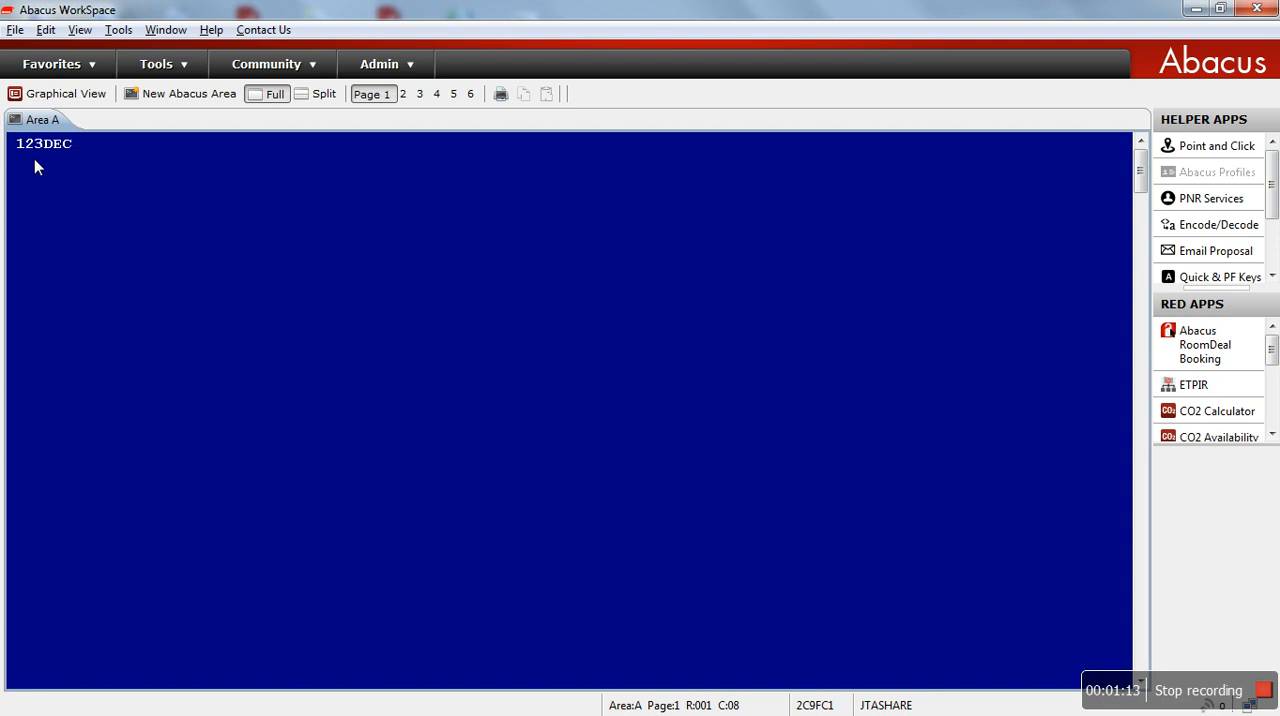
{"action": "type", "text": "KUL"}
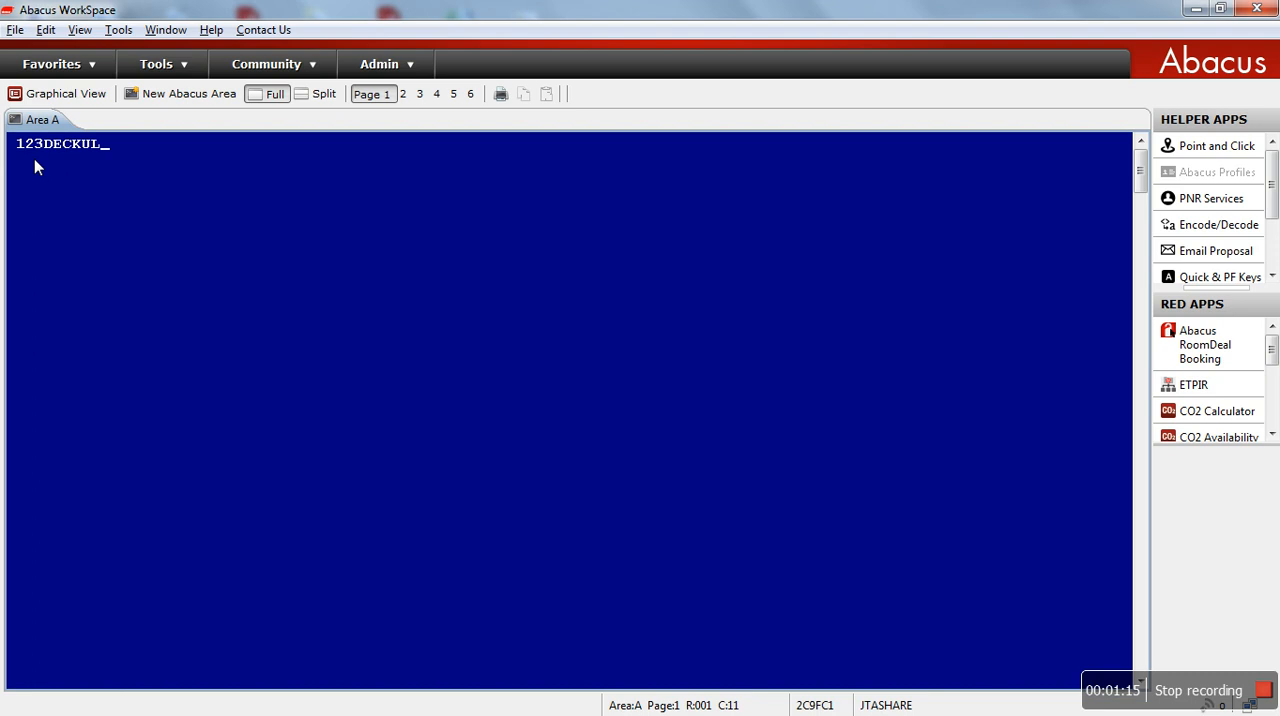
{"action": "type", "text": "SIN«"}
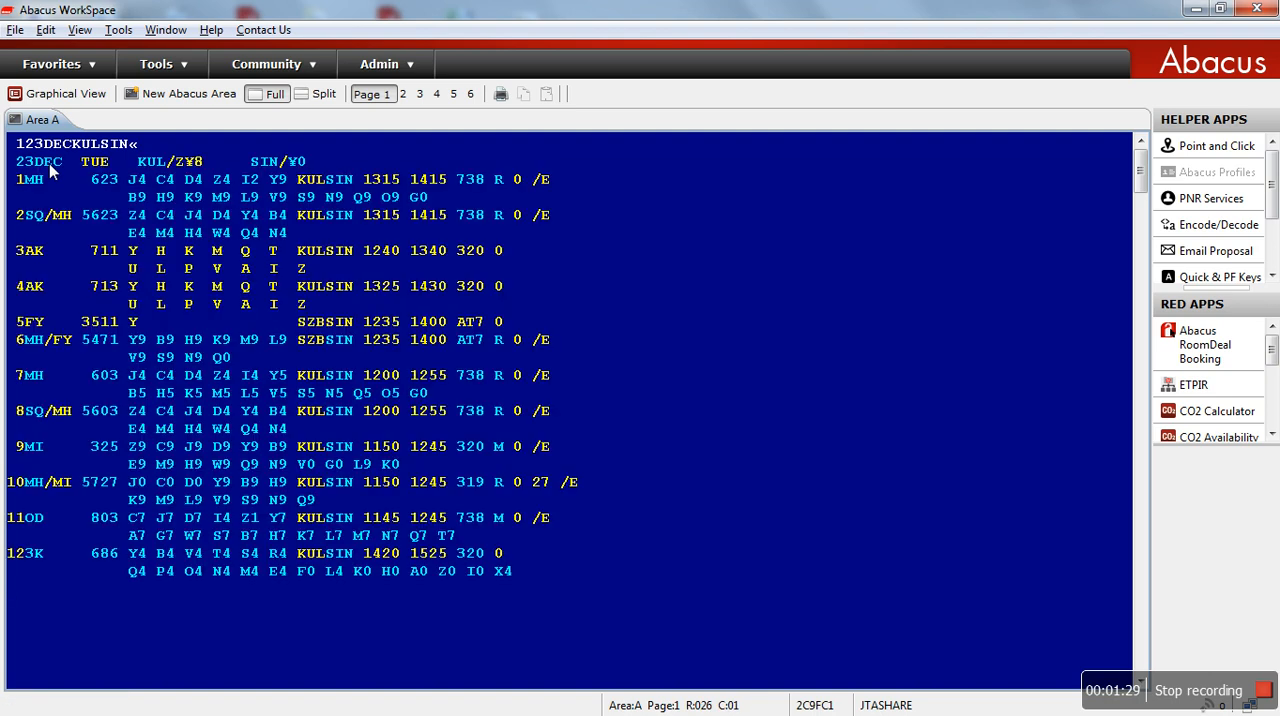
{"action": "mouse_move", "coordinate": [5, 235]}
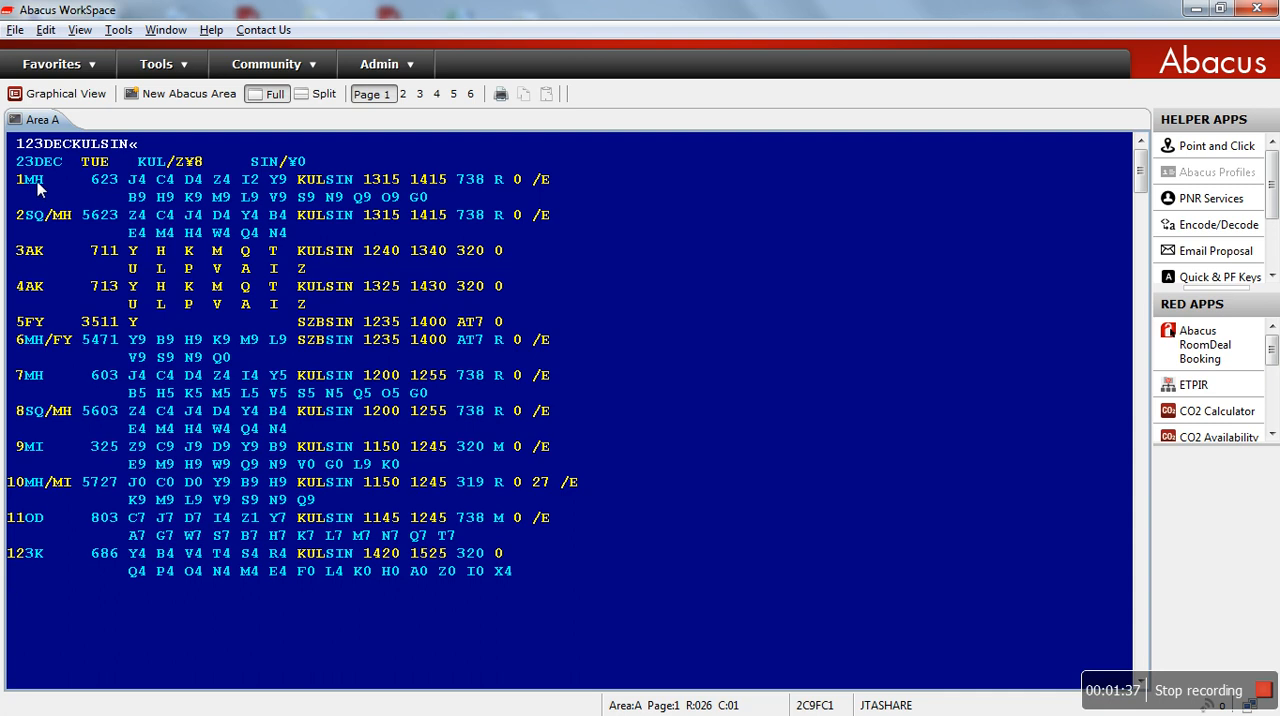
{"action": "mouse_move", "coordinate": [62, 211]}
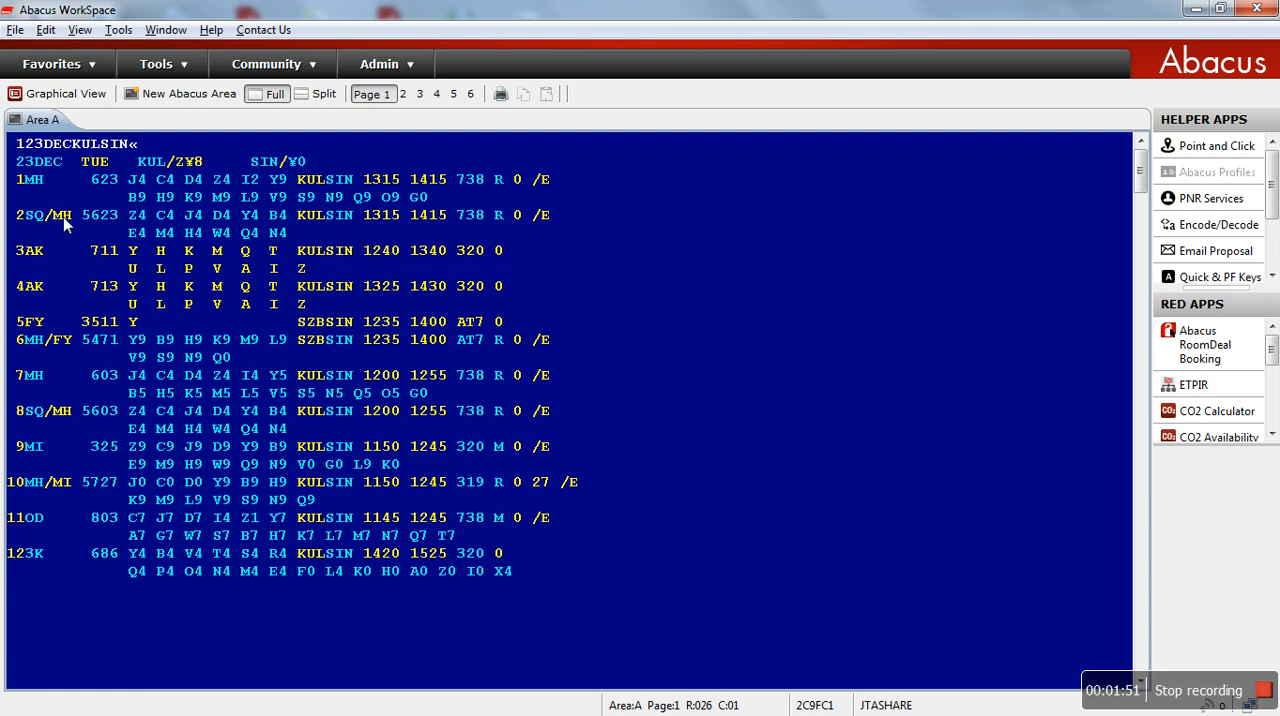
{"action": "mouse_move", "coordinate": [38, 256]}
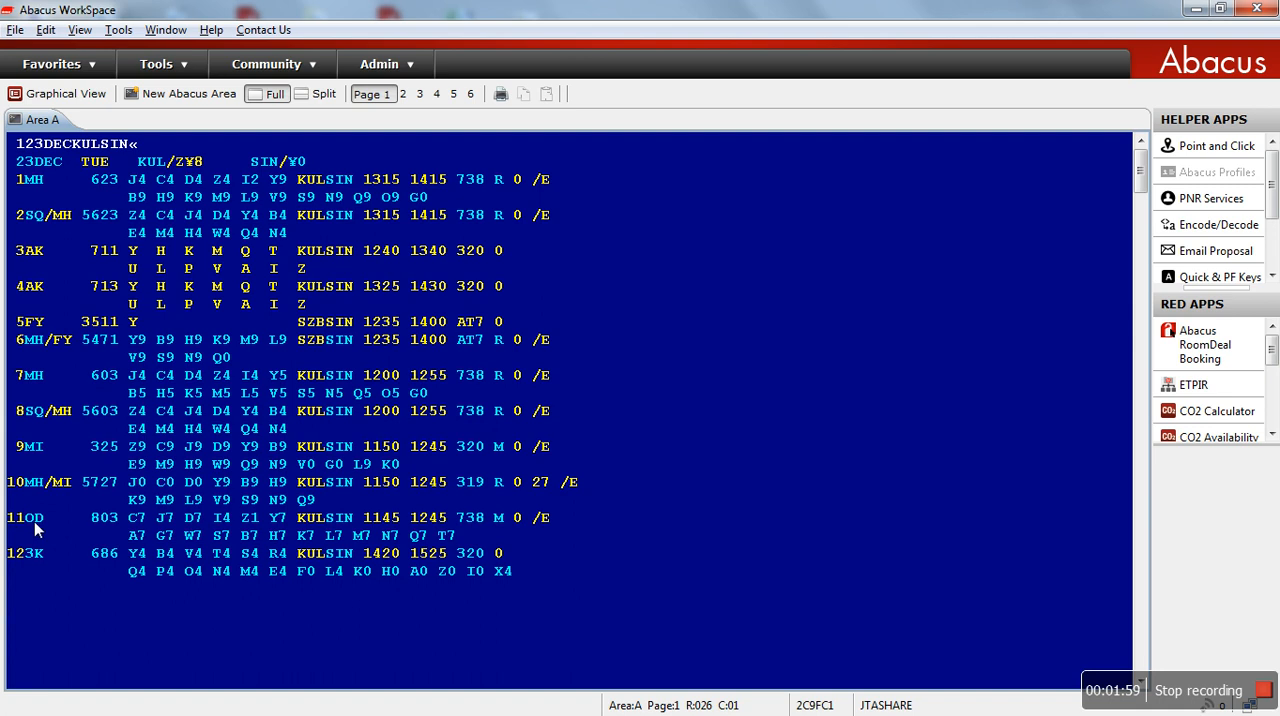
{"action": "mouse_move", "coordinate": [43, 252]}
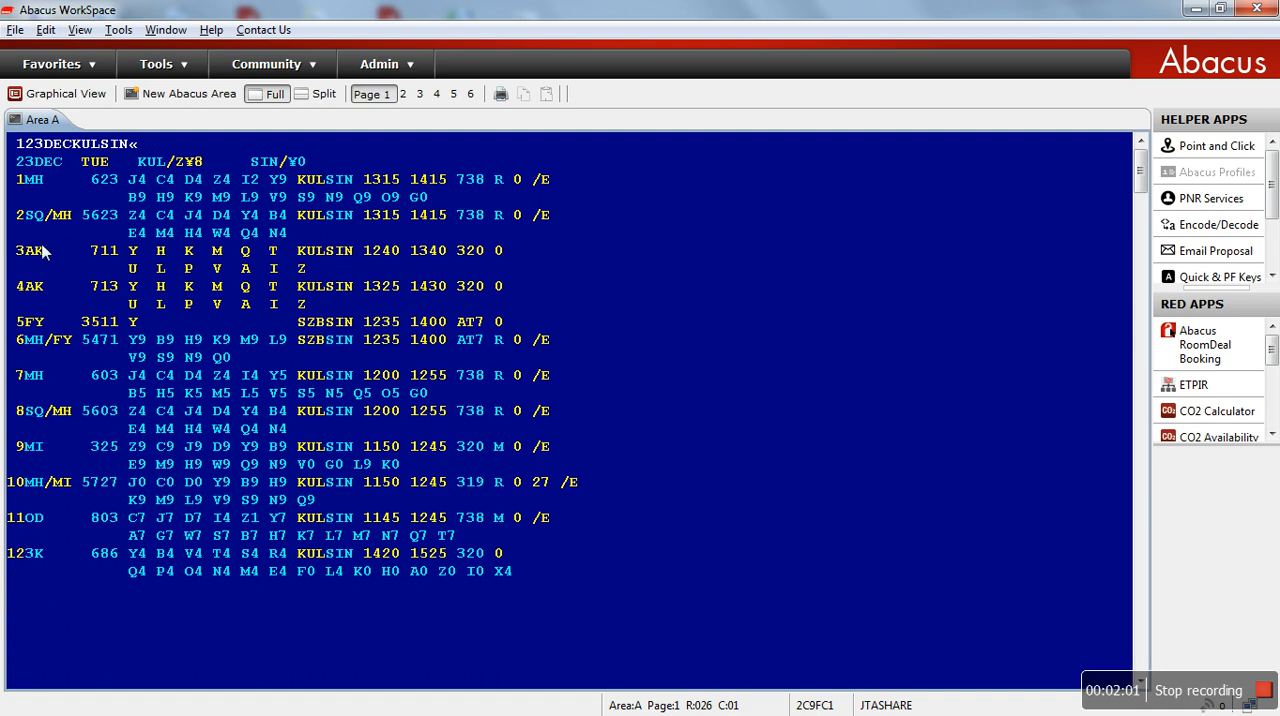
{"action": "mouse_move", "coordinate": [410, 440]}
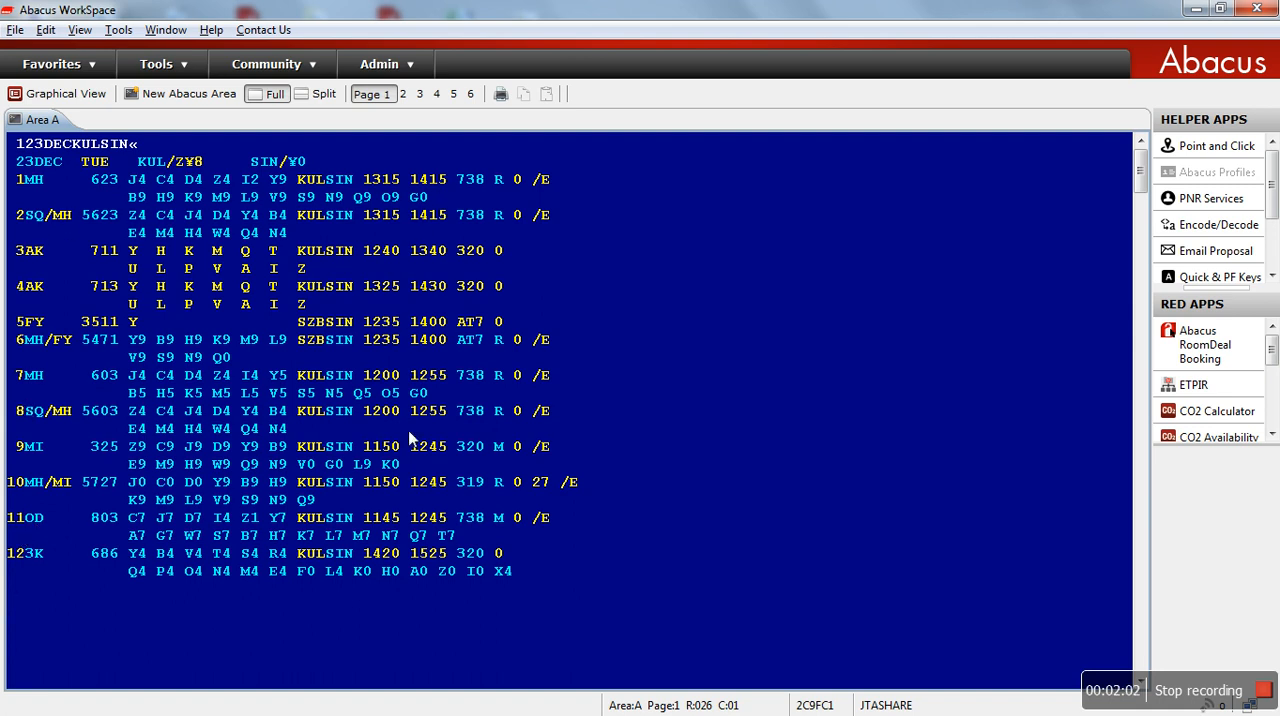
{"action": "mouse_move", "coordinate": [40, 168]}
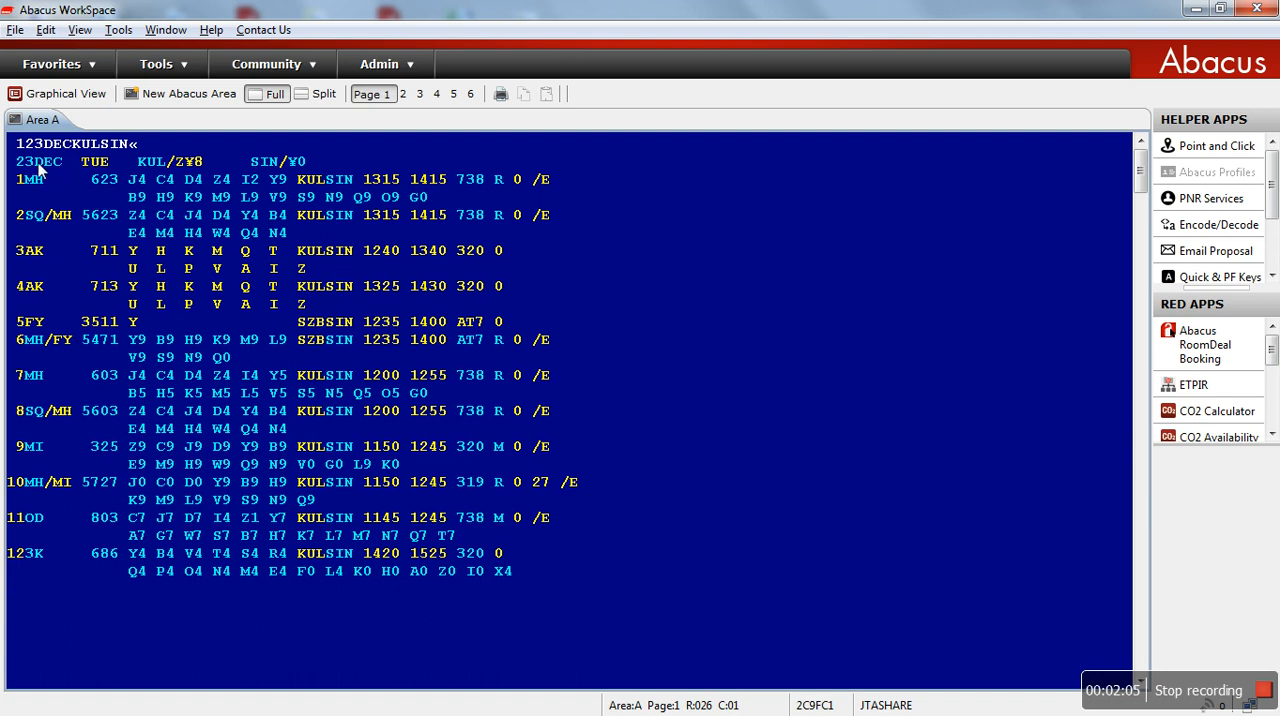
{"action": "mouse_move", "coordinate": [27, 197]}
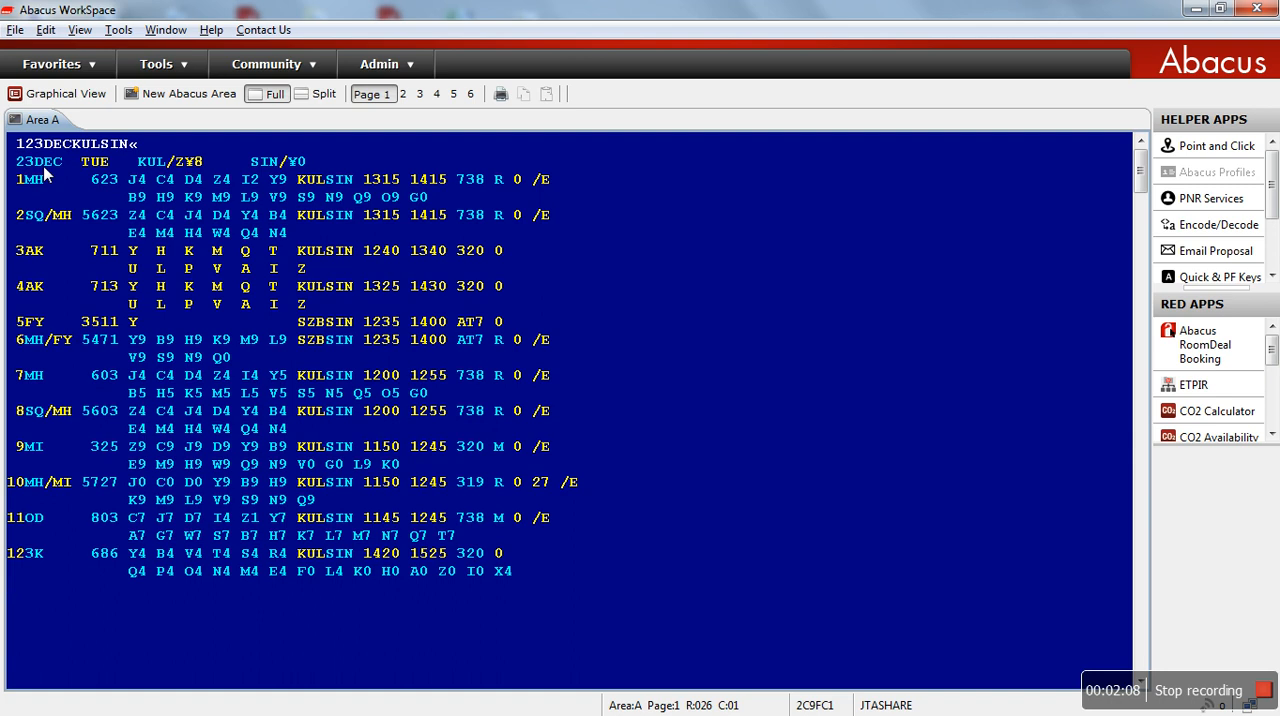
{"action": "mouse_move", "coordinate": [97, 175]}
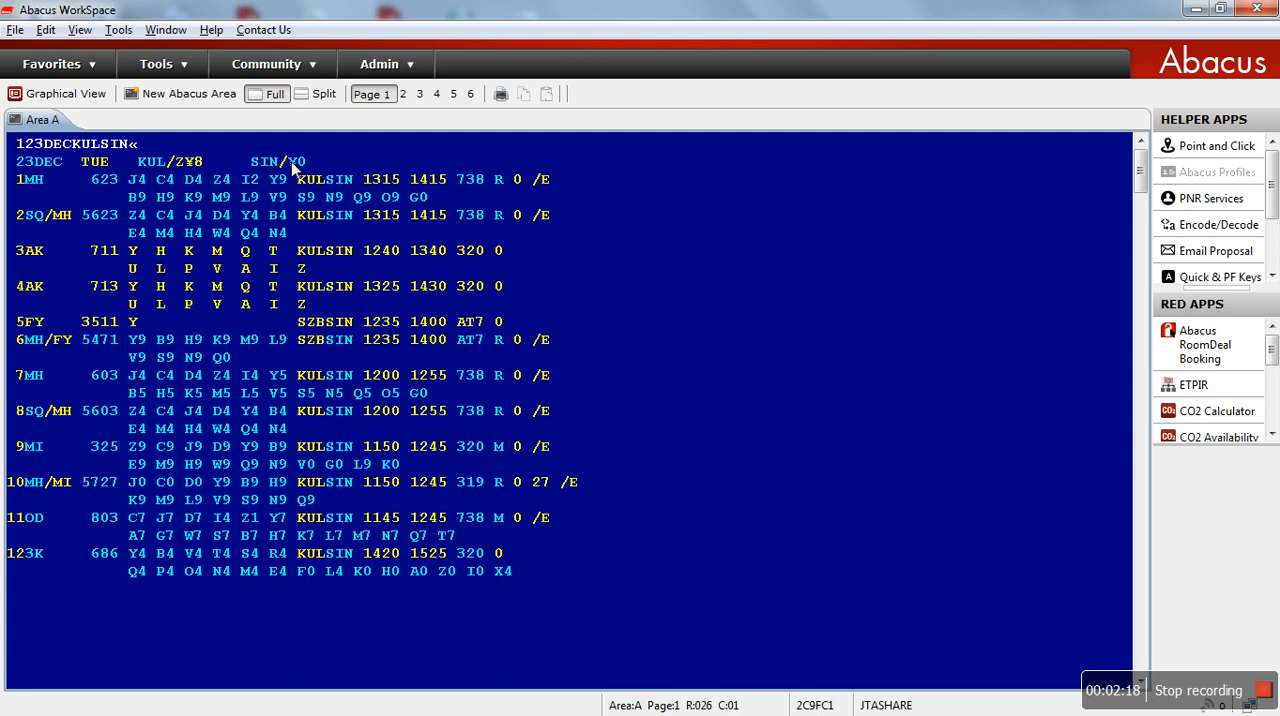
{"action": "mouse_move", "coordinate": [40, 185]}
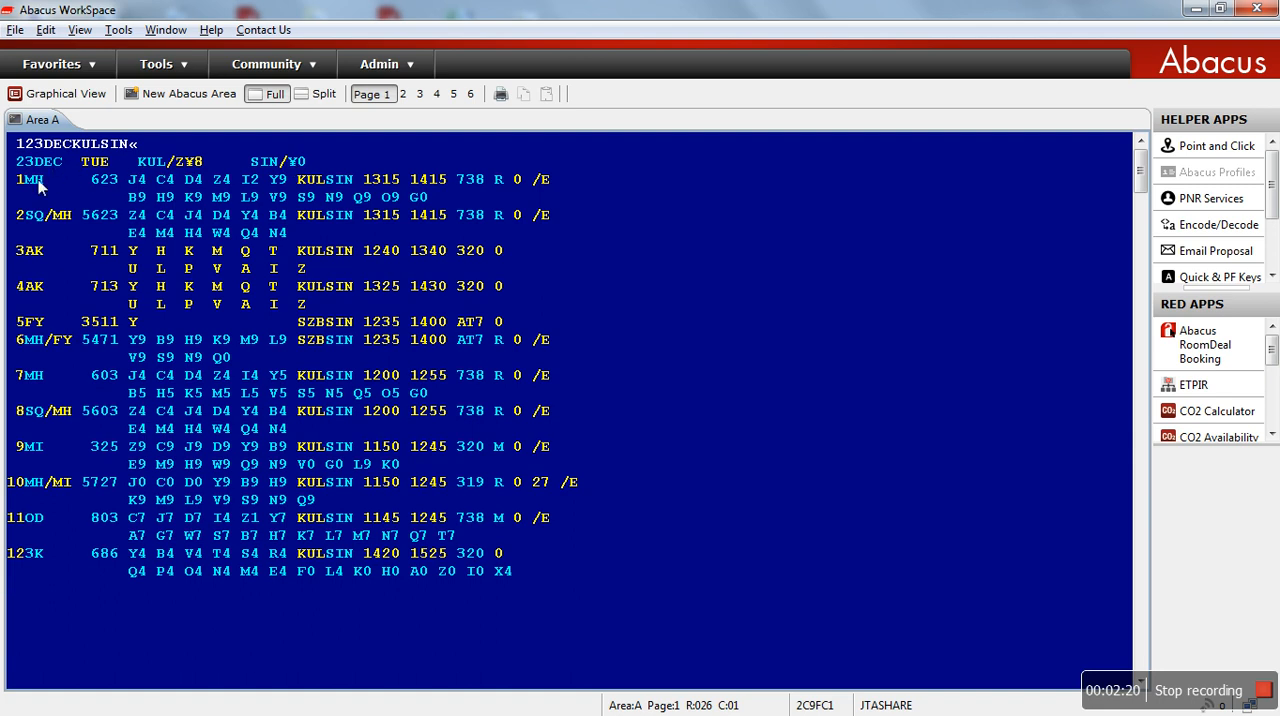
{"action": "mouse_move", "coordinate": [115, 188]}
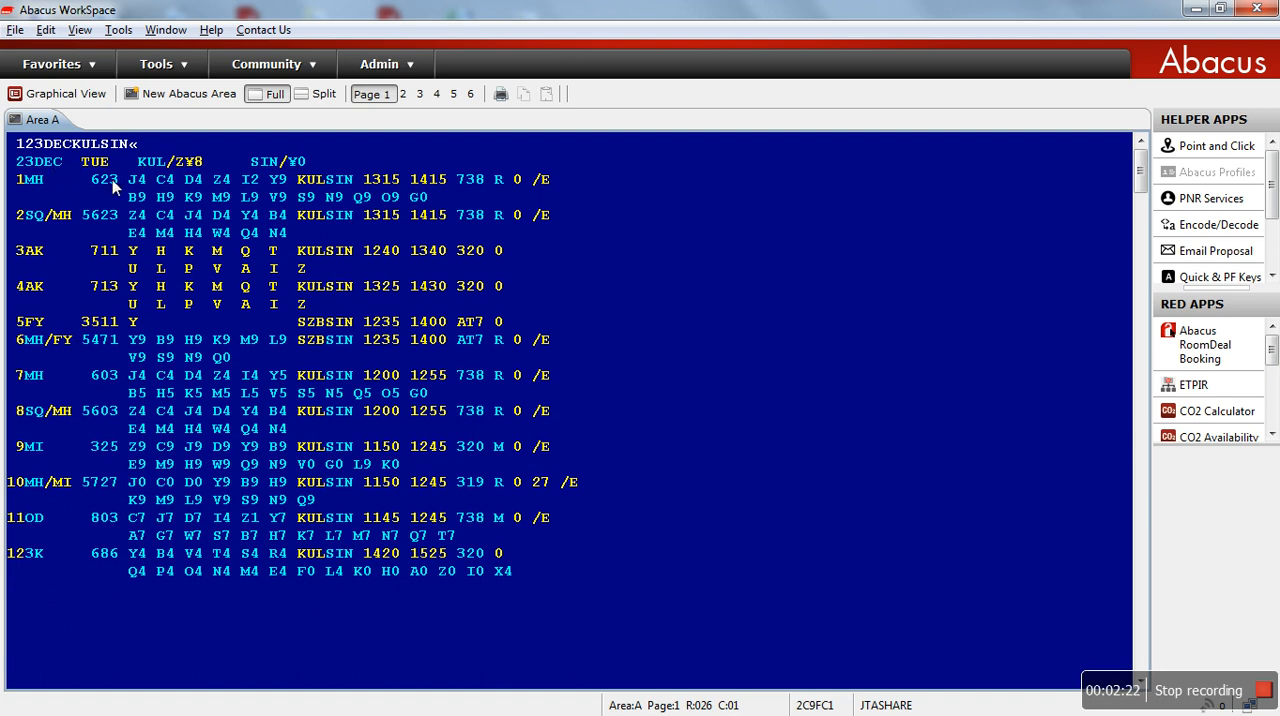
{"action": "mouse_move", "coordinate": [141, 189]}
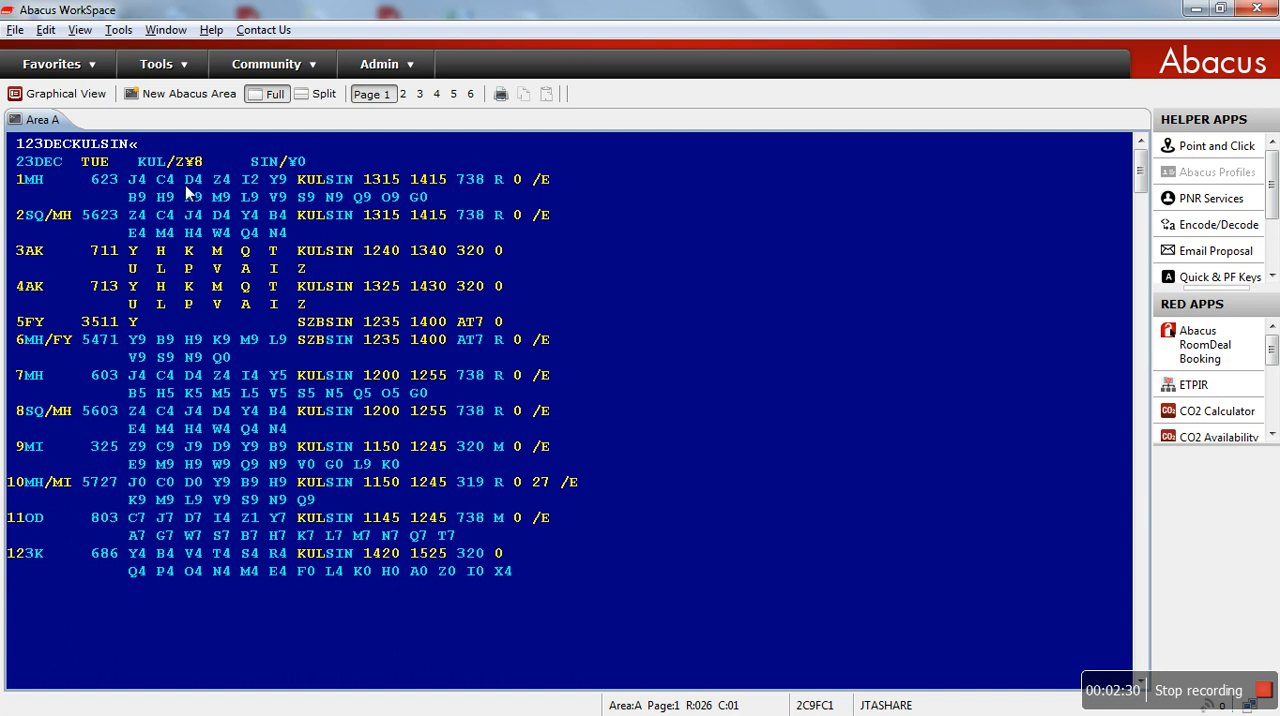
{"action": "mouse_move", "coordinate": [405, 209]}
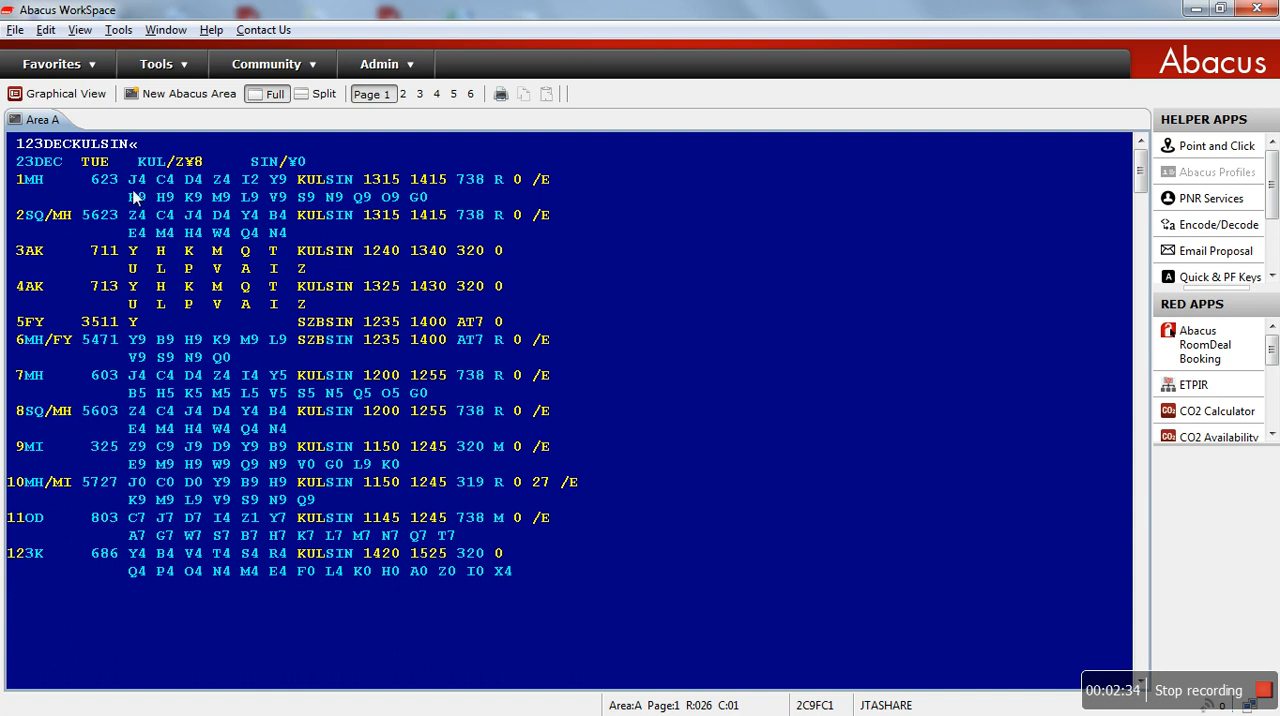
{"action": "mouse_move", "coordinate": [137, 193]}
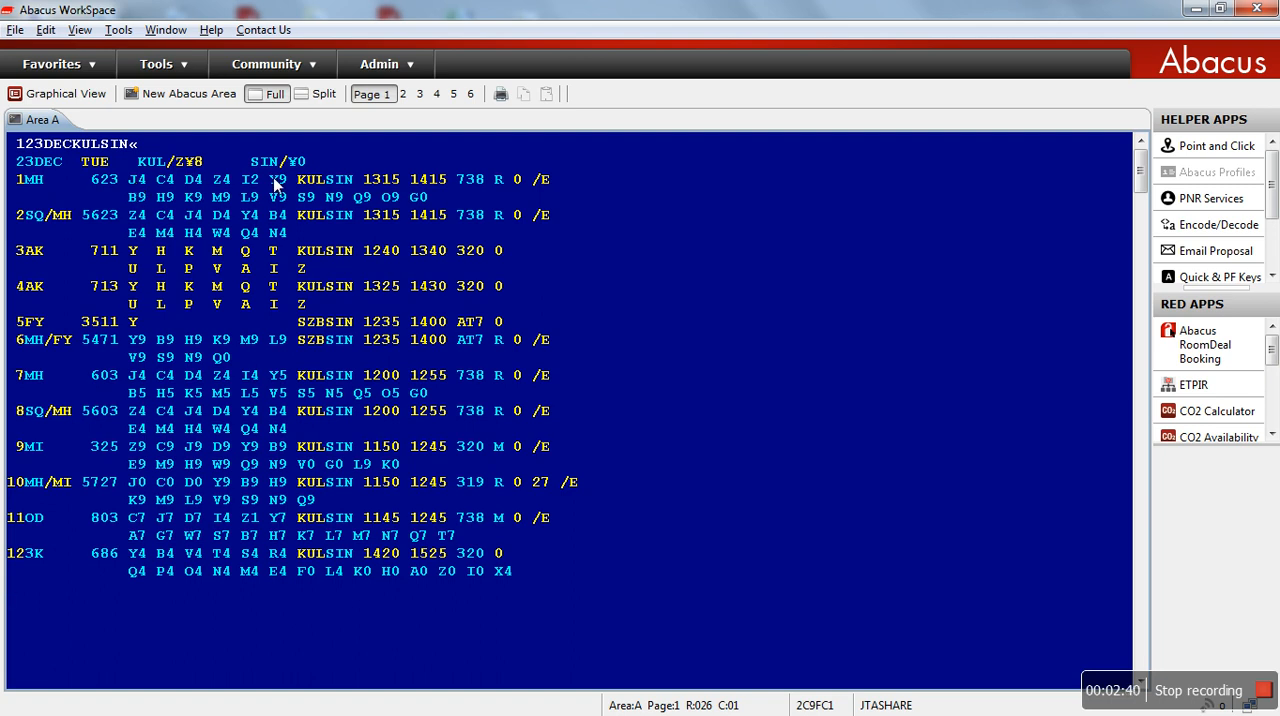
{"action": "mouse_move", "coordinate": [320, 187]}
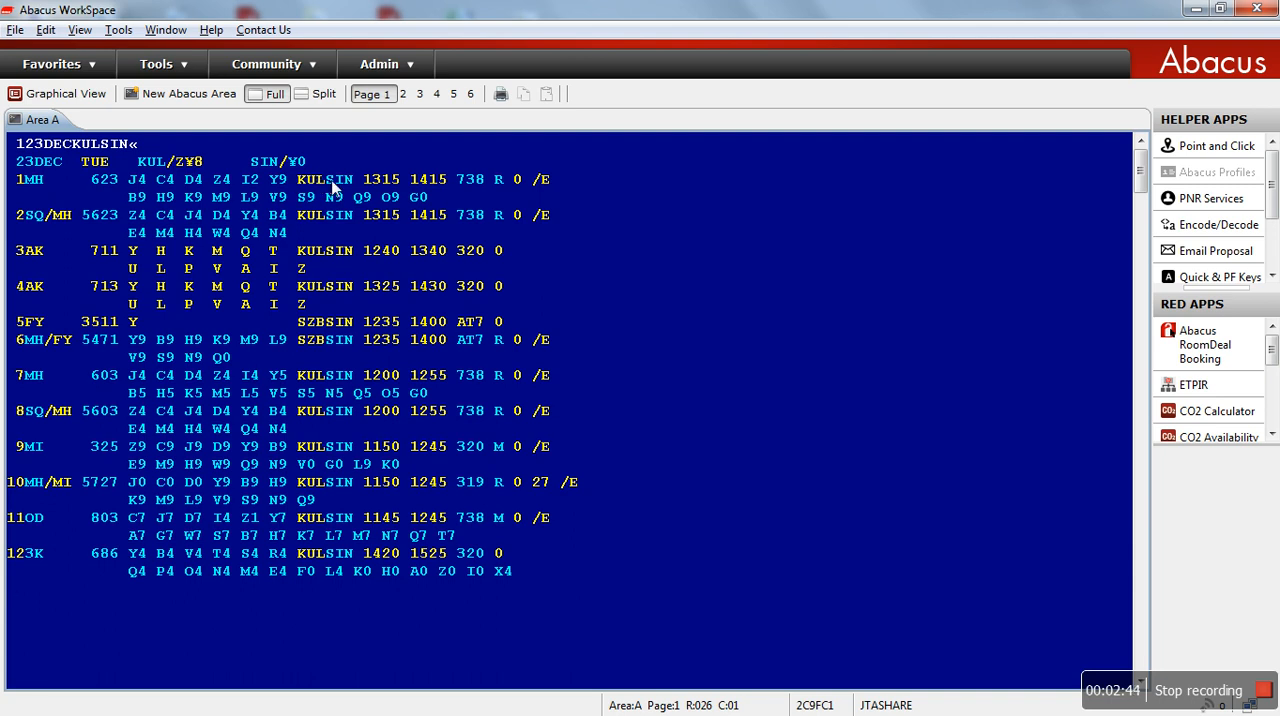
{"action": "mouse_move", "coordinate": [388, 191]}
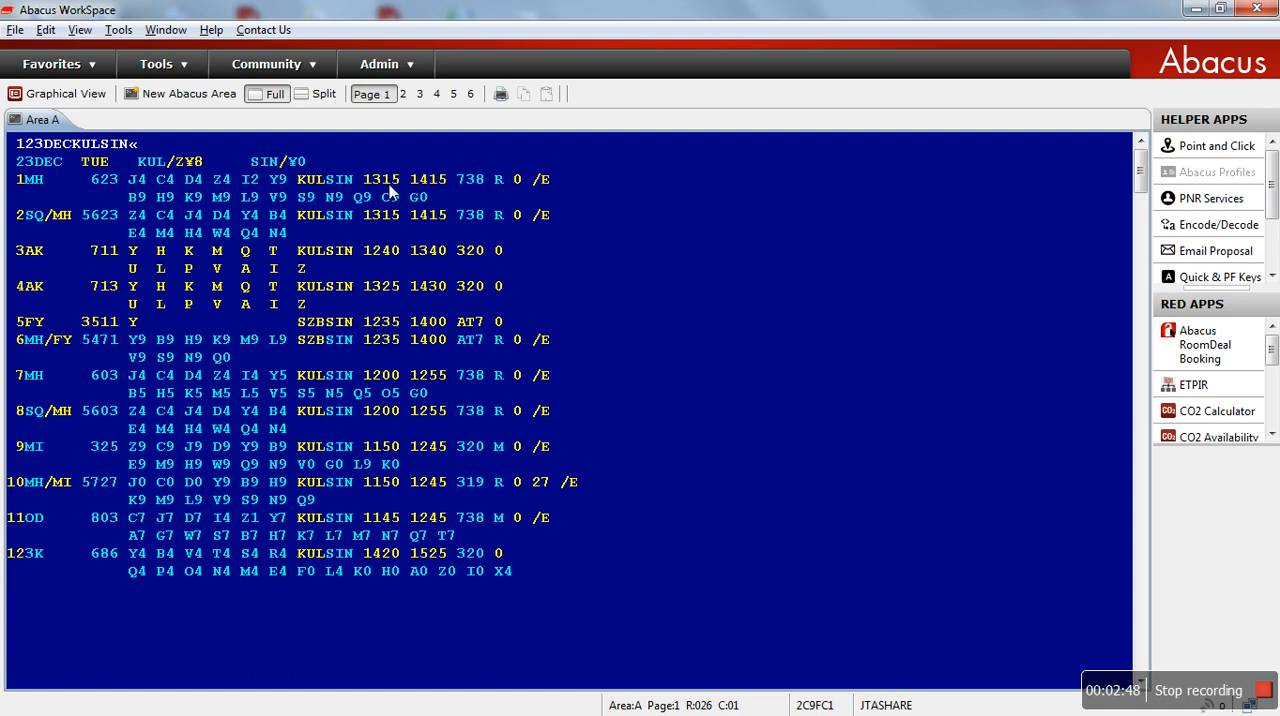
{"action": "mouse_move", "coordinate": [443, 190]}
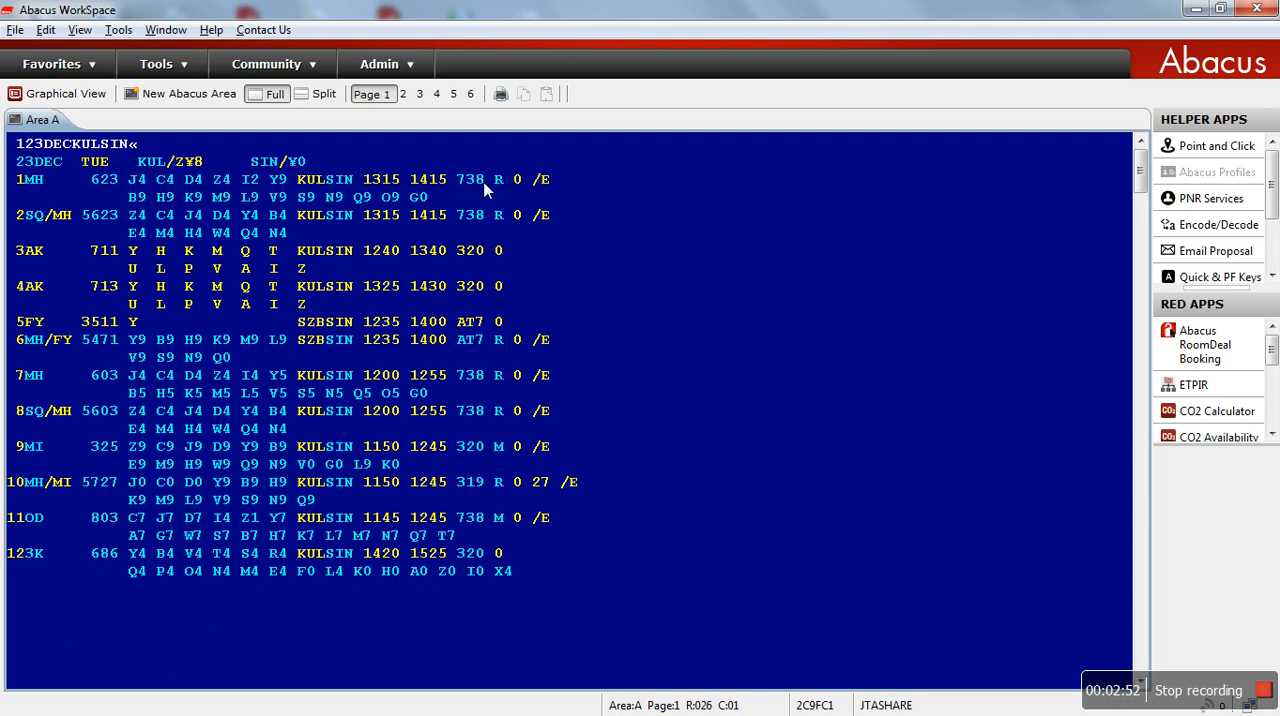
{"action": "mouse_move", "coordinate": [503, 191]}
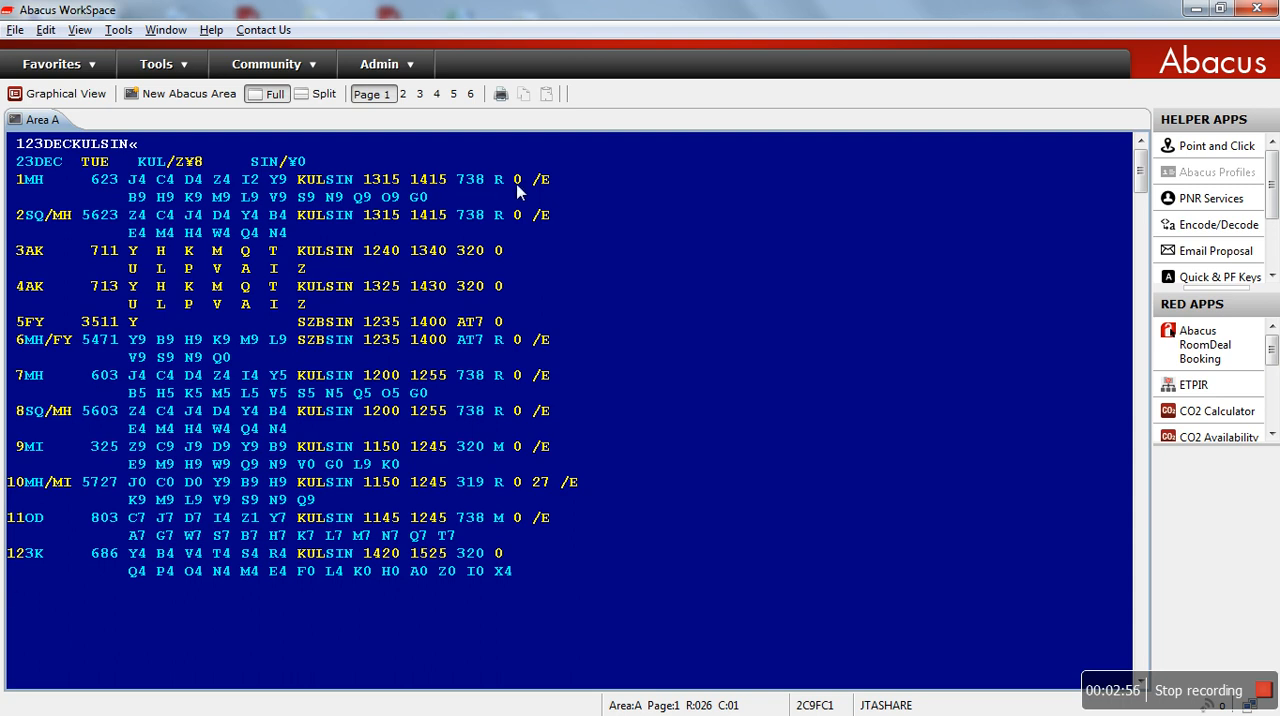
{"action": "mouse_move", "coordinate": [548, 190]}
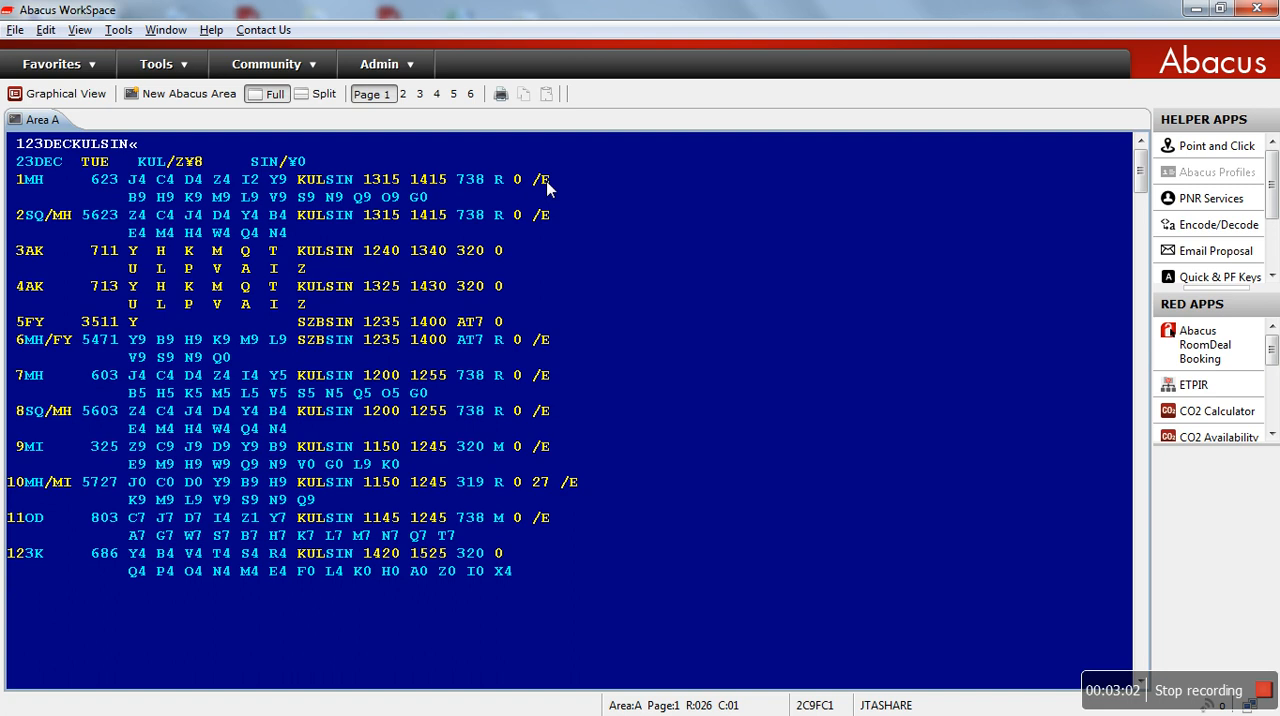
{"action": "mouse_move", "coordinate": [165, 180]}
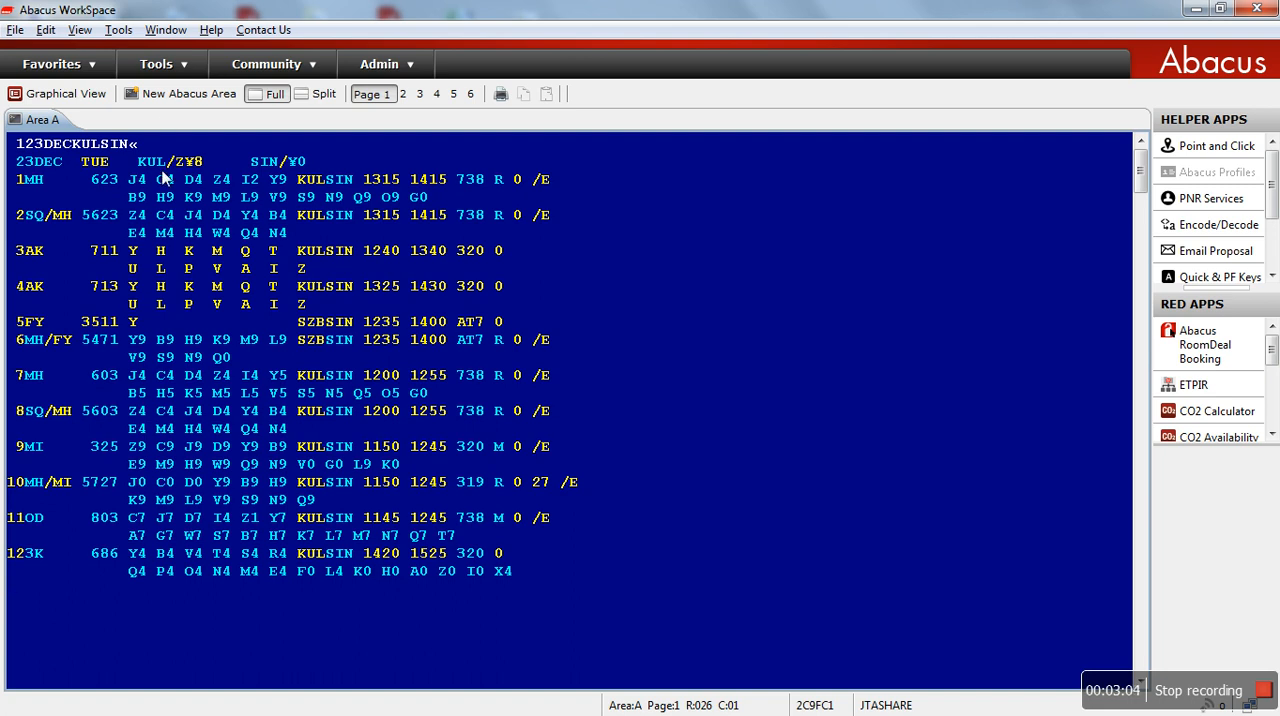
{"action": "mouse_move", "coordinate": [343, 311]}
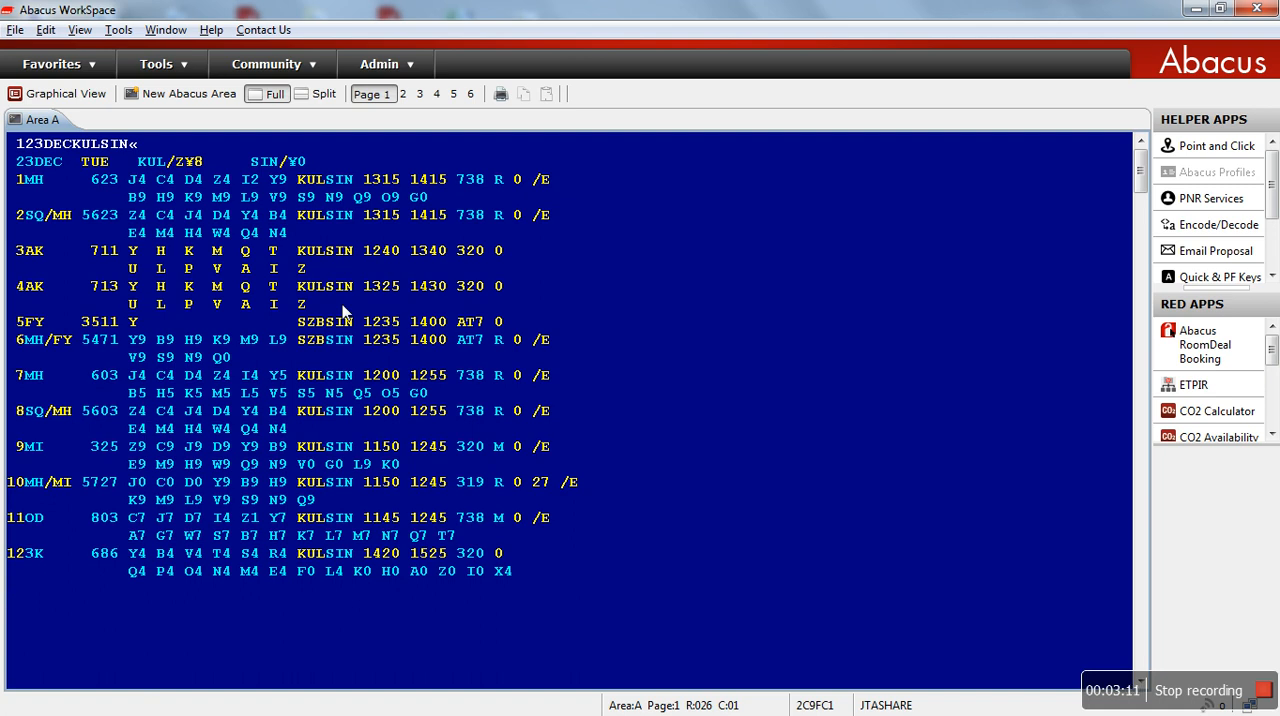
{"action": "mouse_move", "coordinate": [140, 186]}
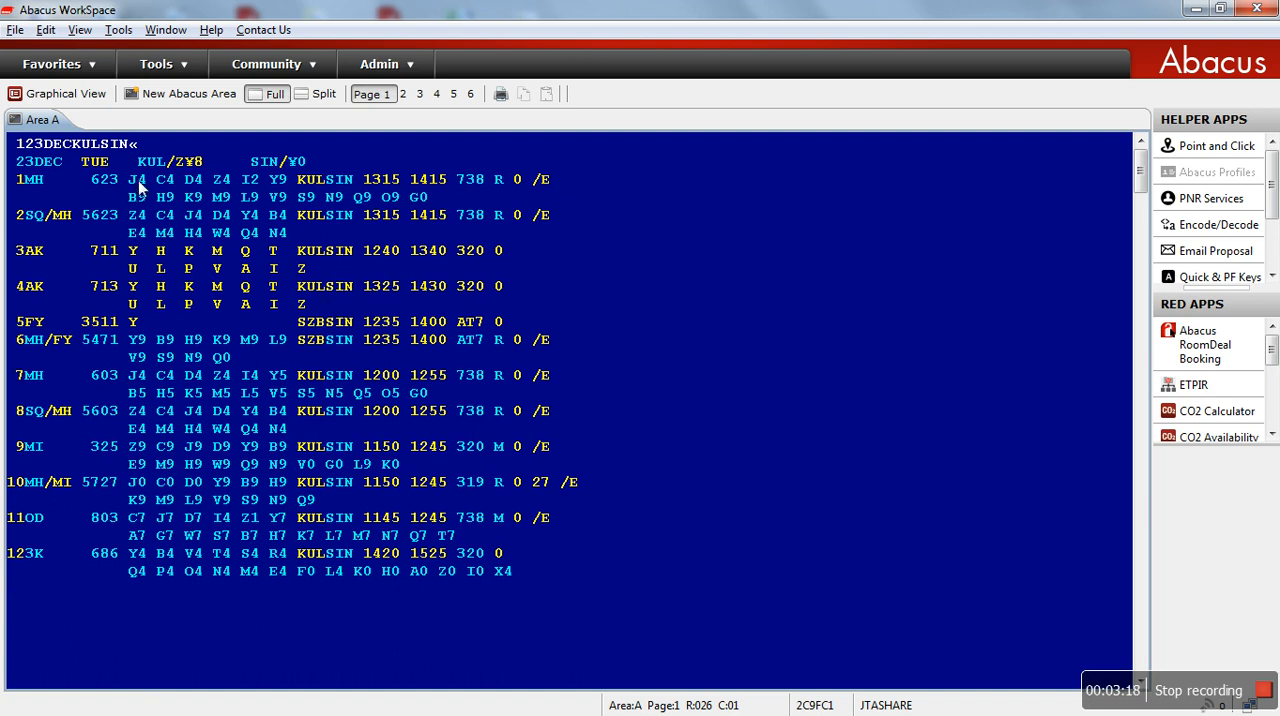
{"action": "mouse_move", "coordinate": [272, 192]}
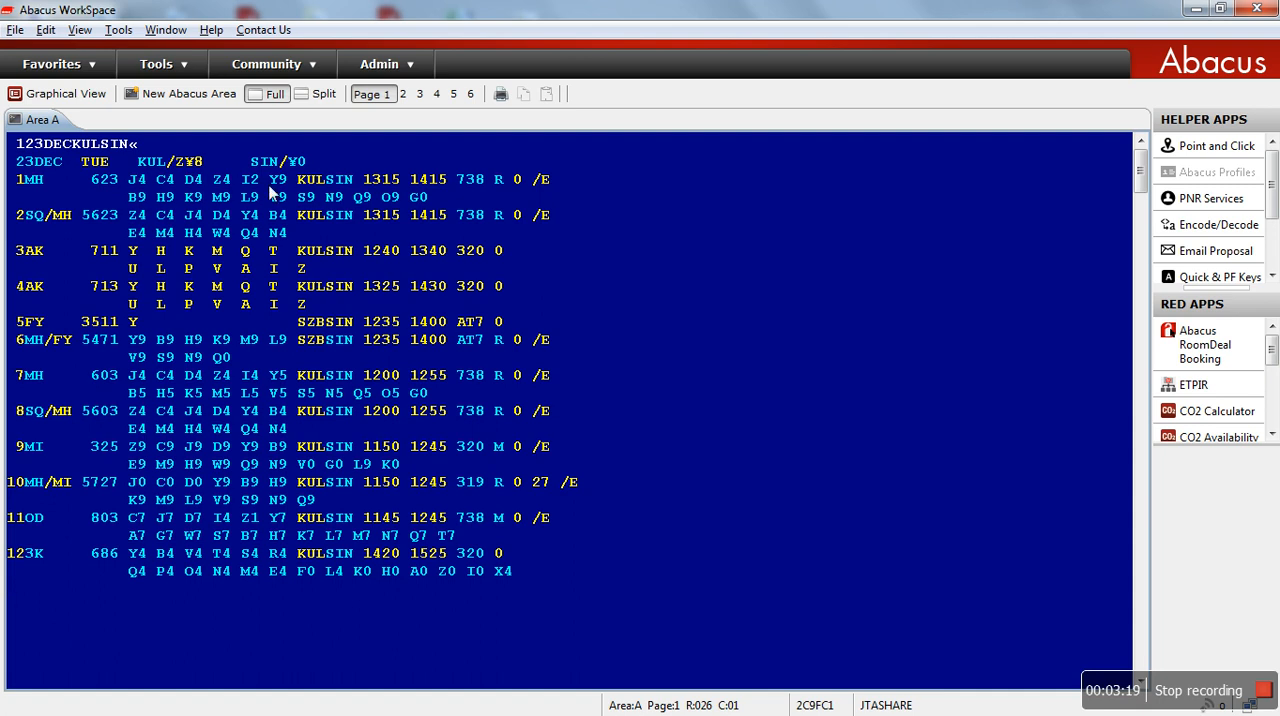
{"action": "mouse_move", "coordinate": [312, 194]}
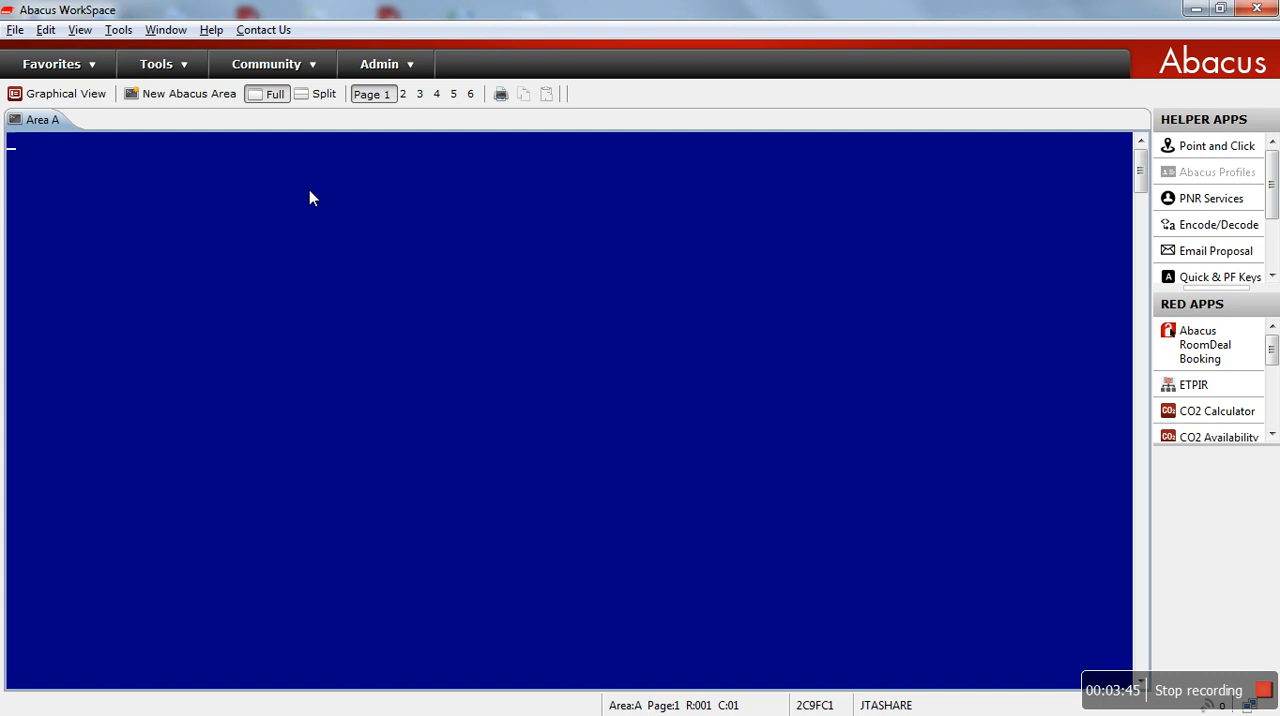
Step: Type the 23 December Kuala Lumpur–London availability entry 123DECKULLON
{"action": "type", "text": "1"}
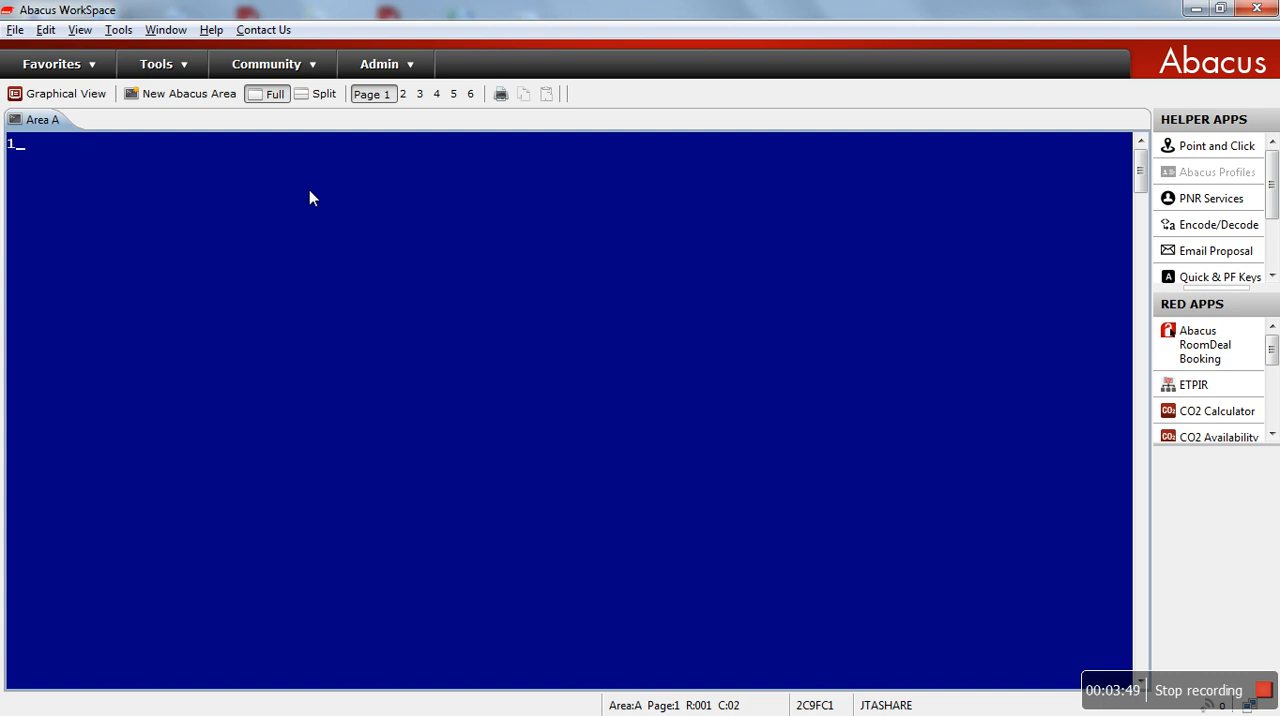
{"action": "type", "text": "23DE"}
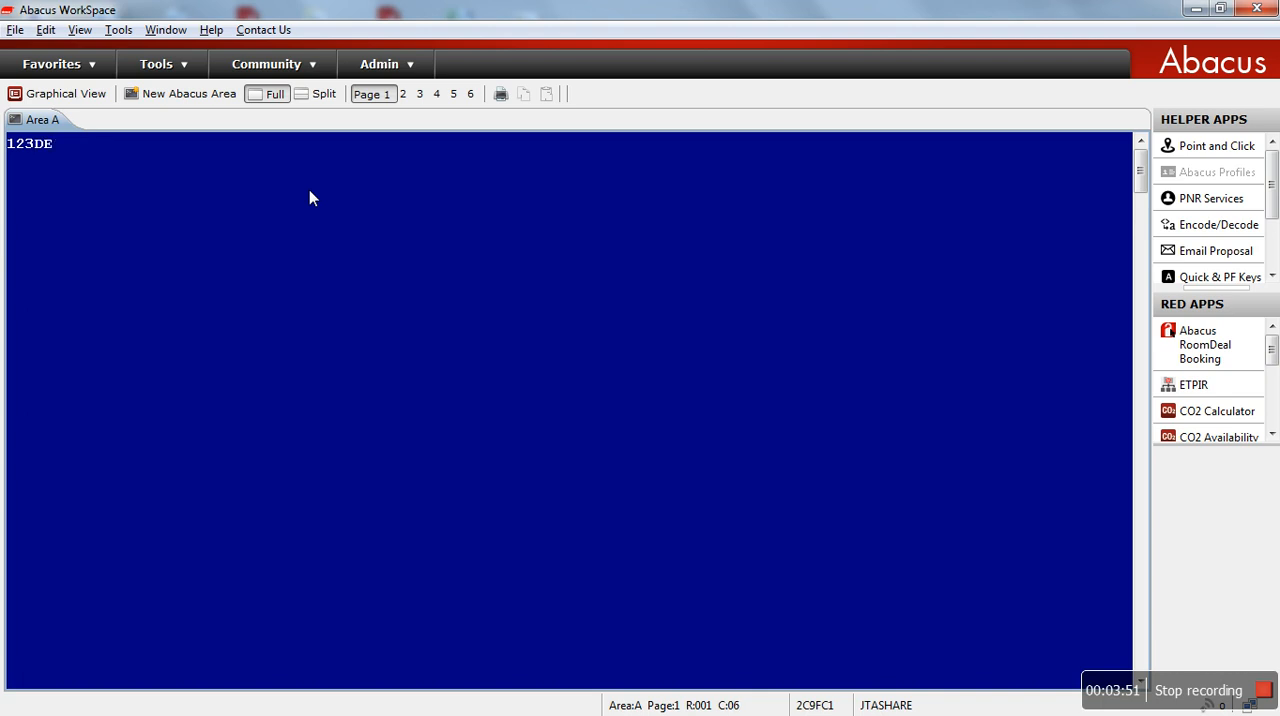
{"action": "type", "text": "C"}
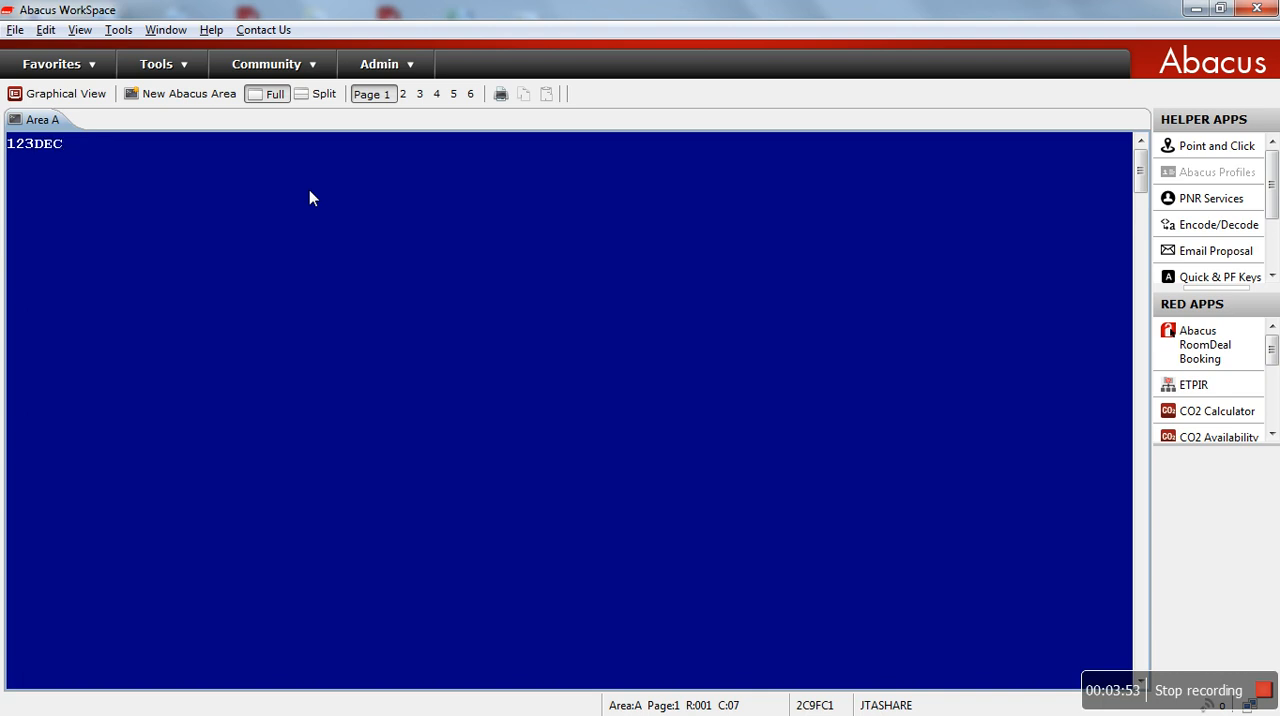
{"action": "type", "text": "KUL"}
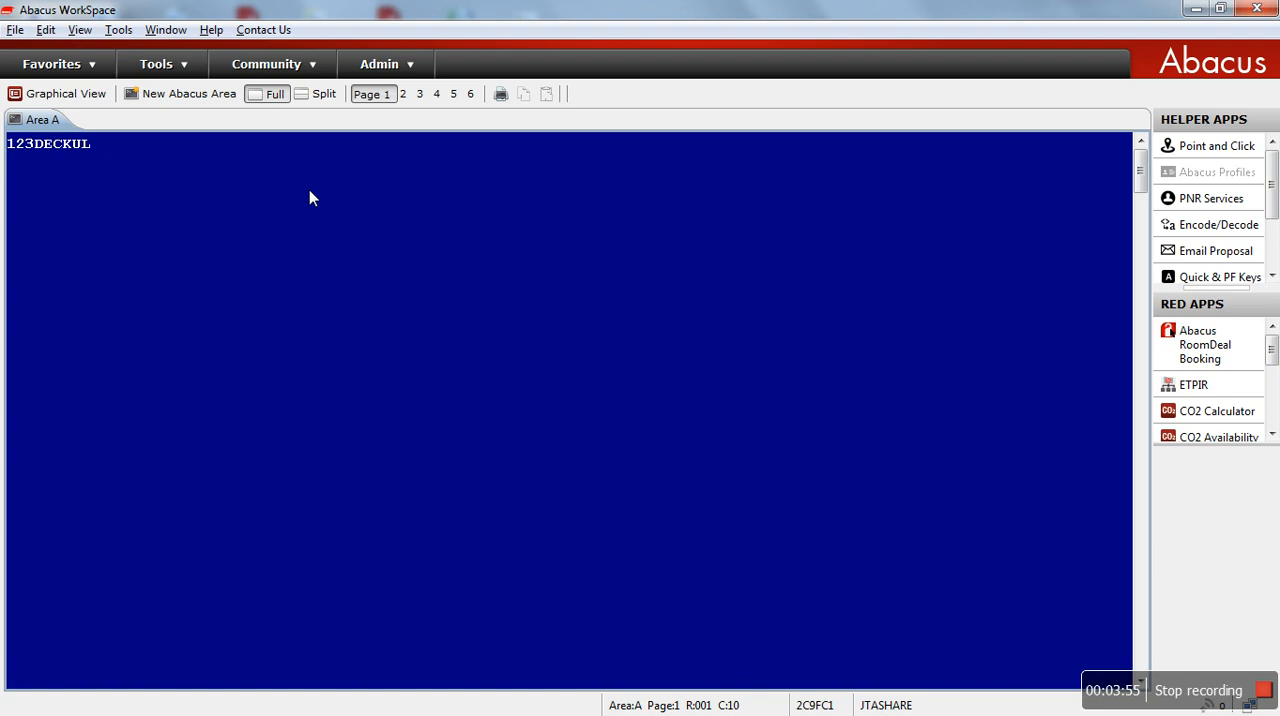
{"action": "type", "text": "LON"}
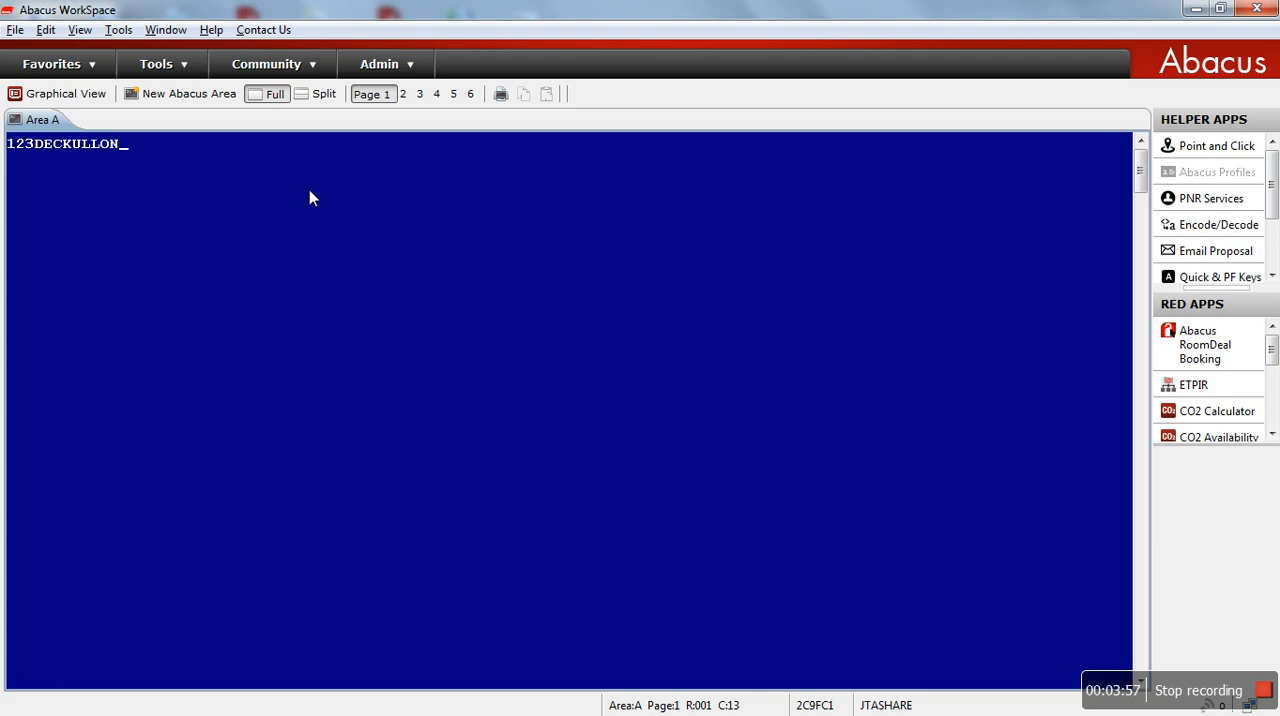
Step: Add the Malaysia Airlines direct-flight qualifier ¥MH/D« and send the request
{"action": "type", "text": "Y"}
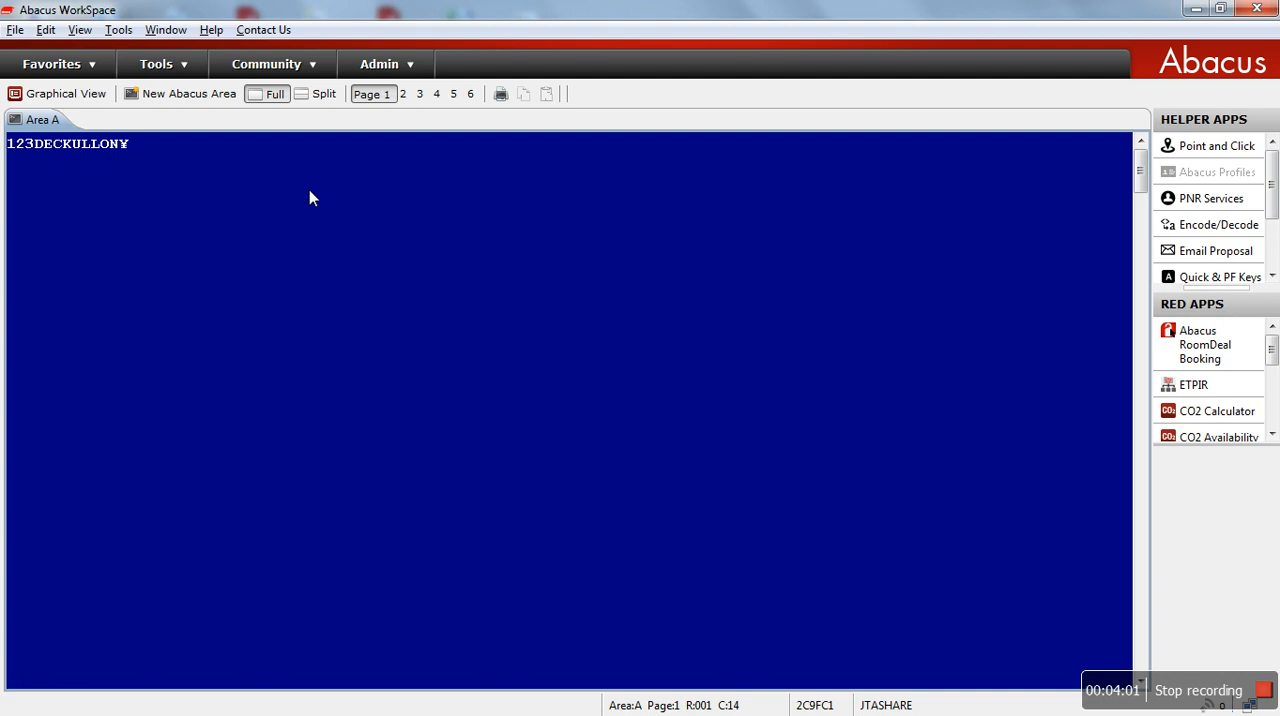
{"action": "type", "text": "MH"}
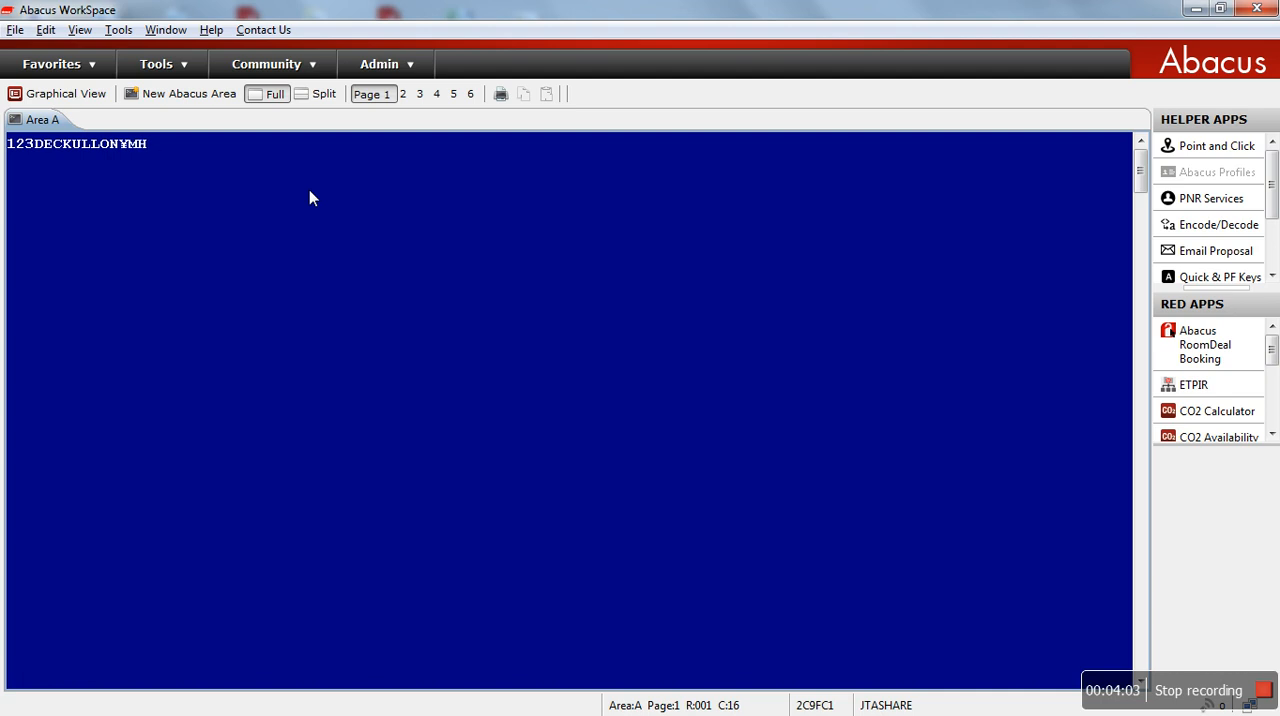
{"action": "type", "text": "/D"}
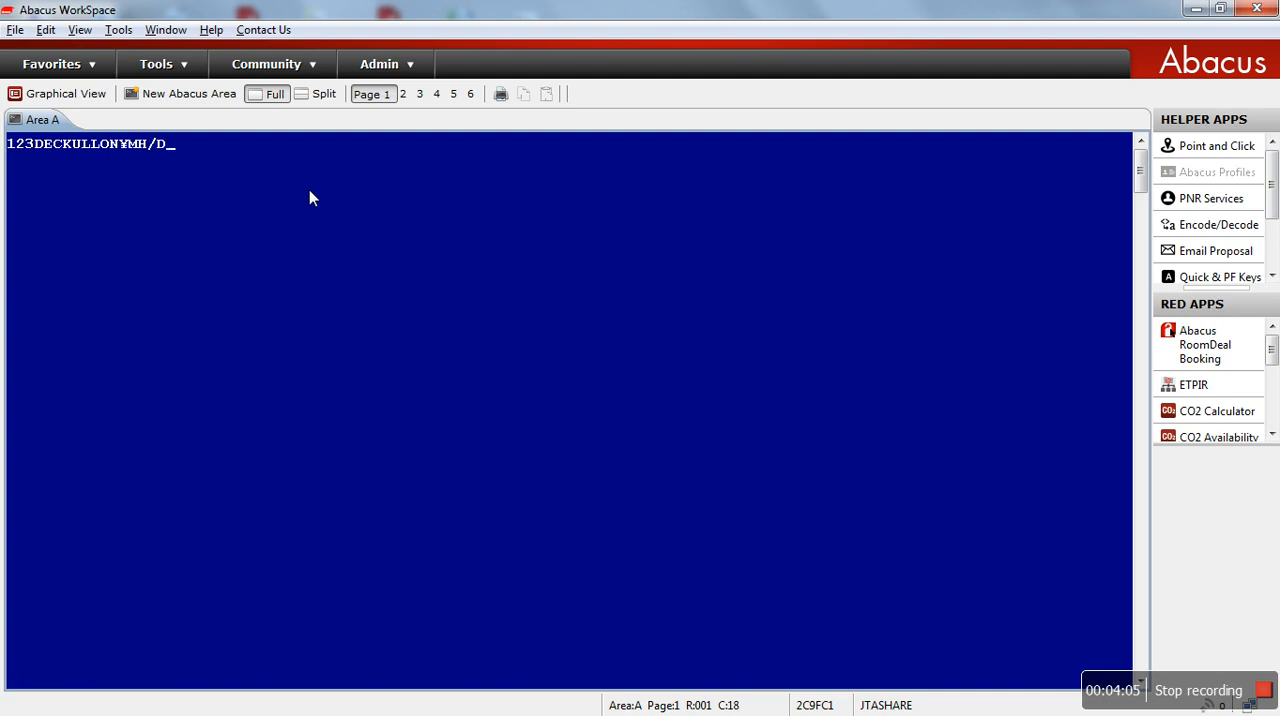
{"action": "type", "text": "«"}
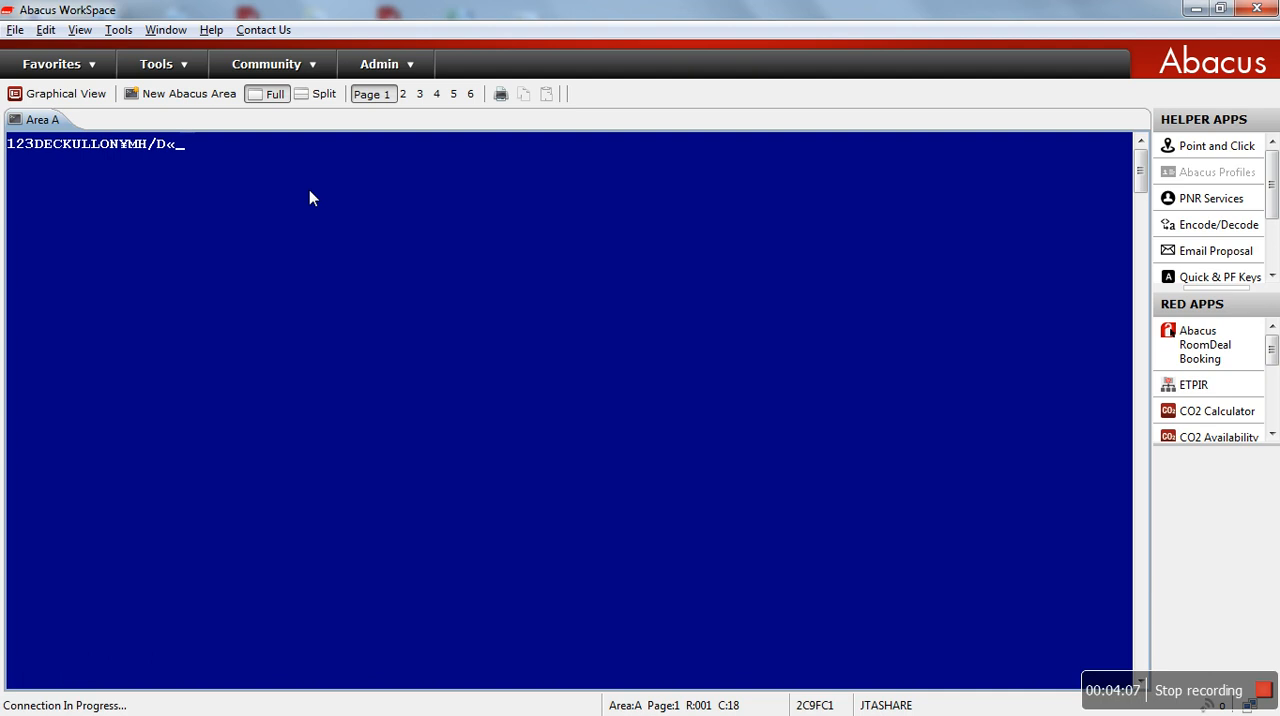
{"action": "key", "text": "Return"}
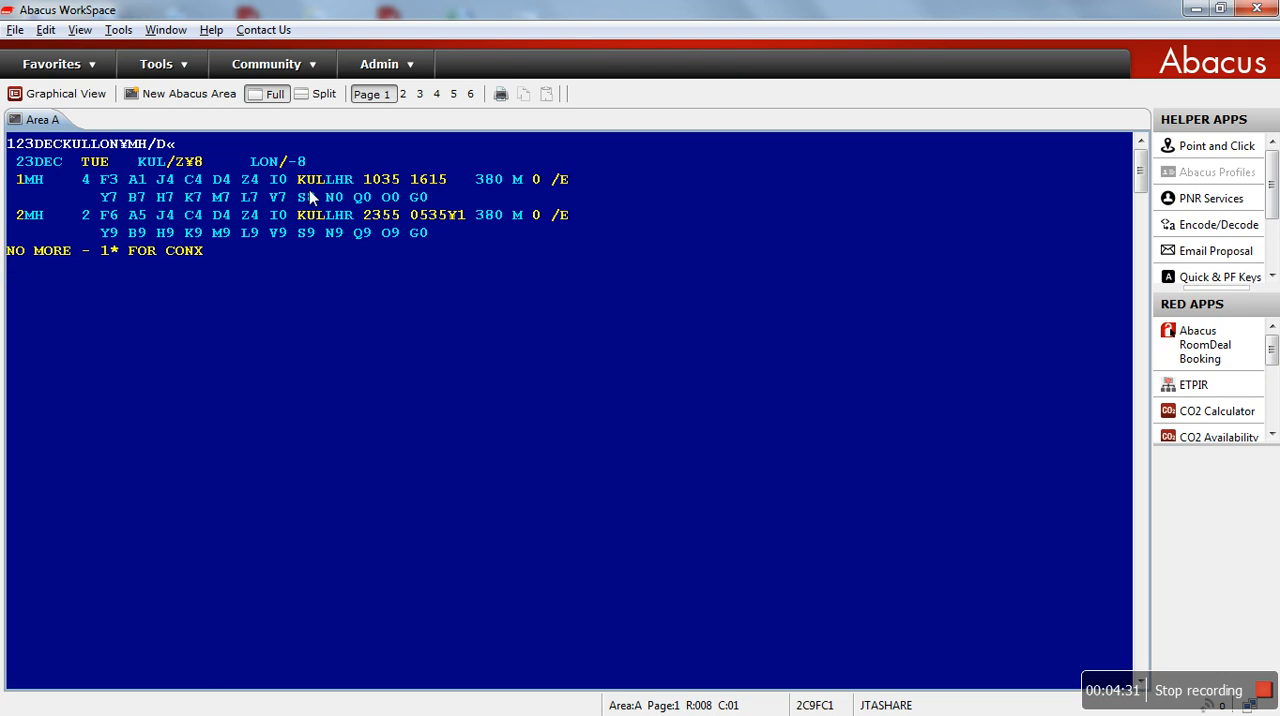
{"action": "mouse_move", "coordinate": [143, 183]}
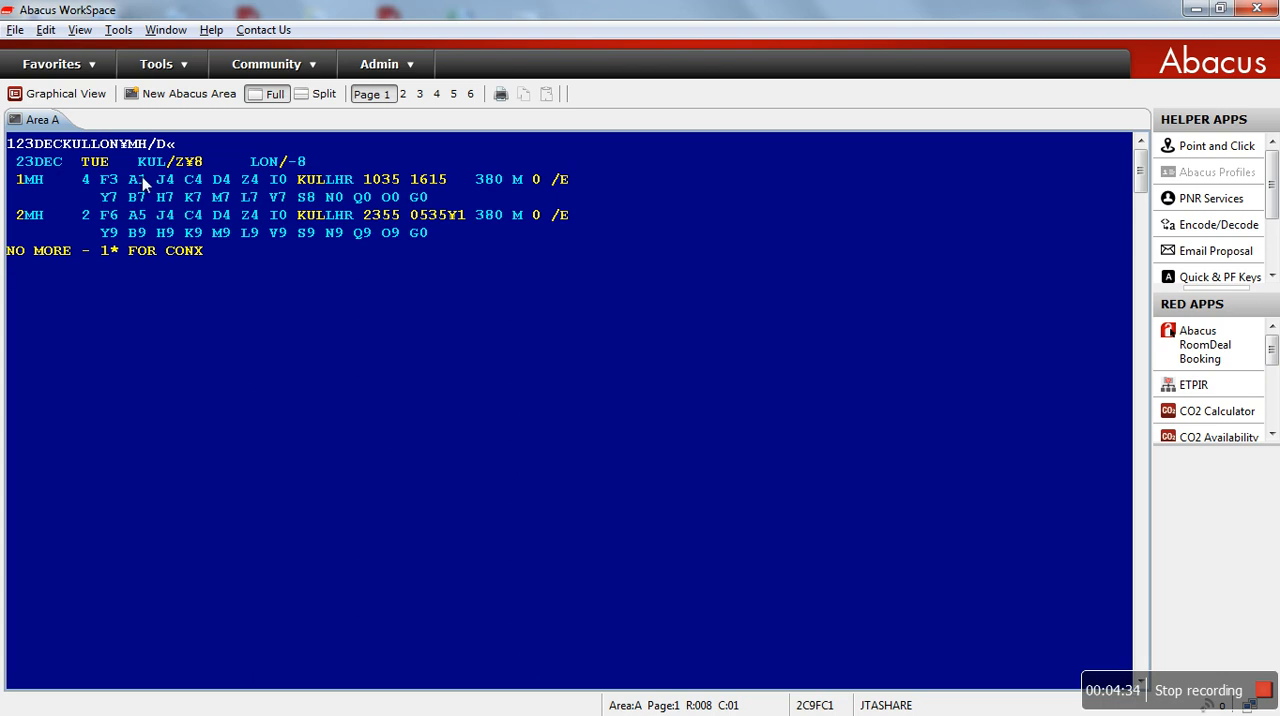
{"action": "mouse_move", "coordinate": [128, 192]}
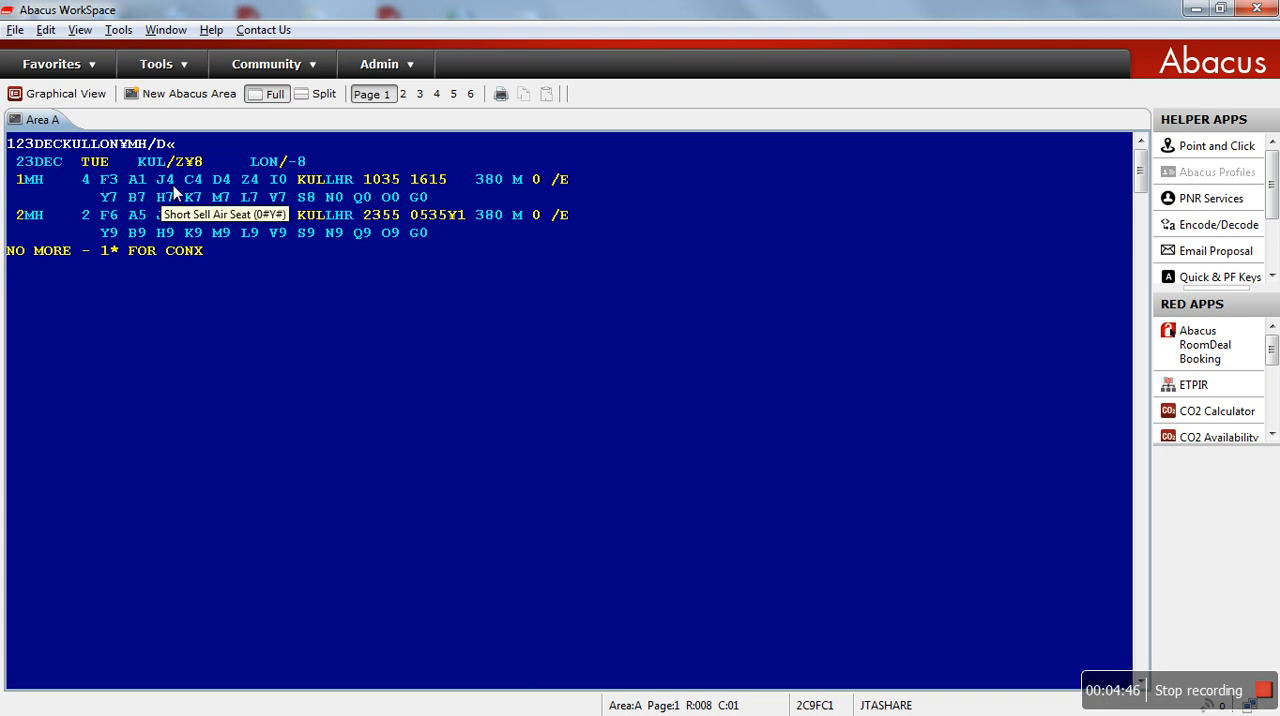
{"action": "mouse_move", "coordinate": [220, 190]}
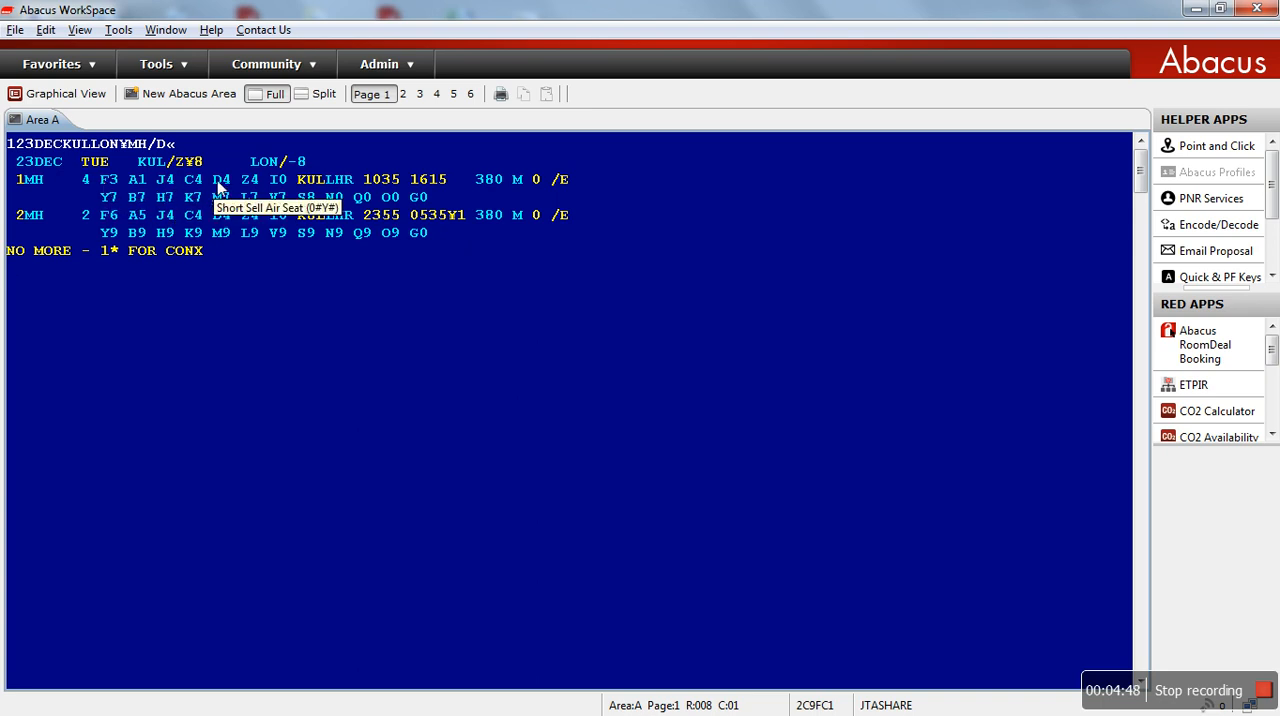
{"action": "mouse_move", "coordinate": [278, 179]}
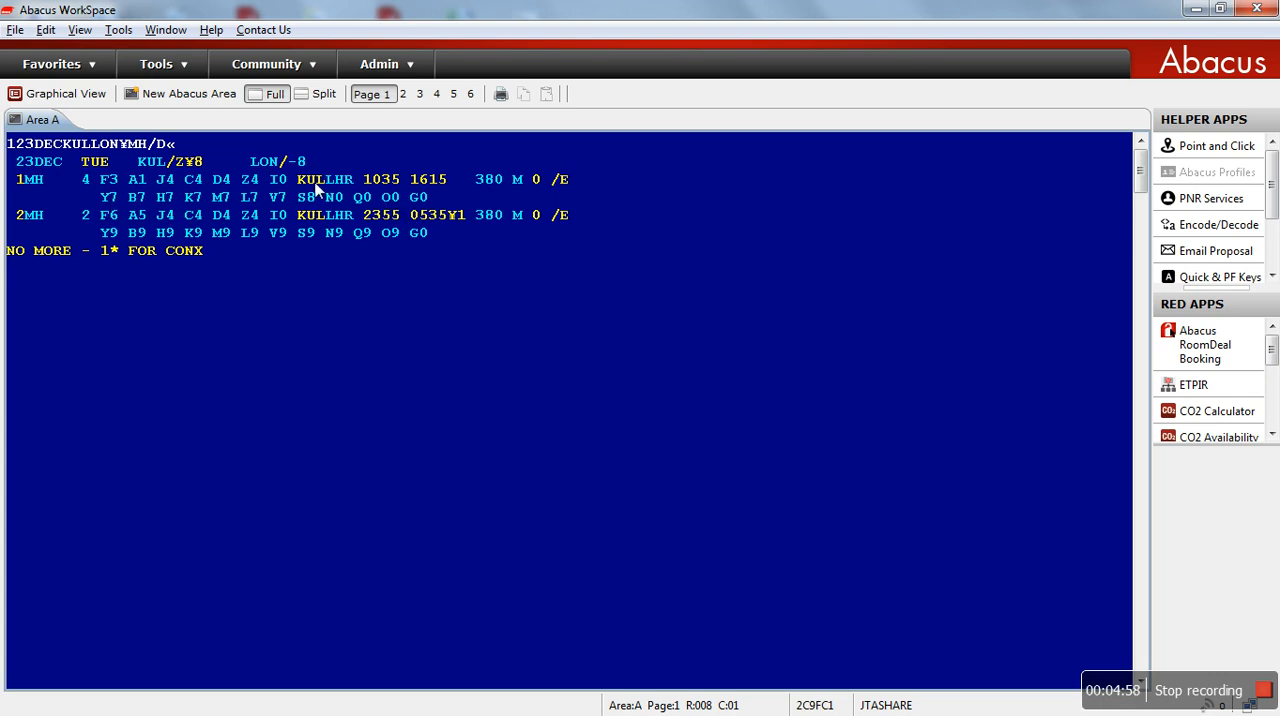
{"action": "mouse_move", "coordinate": [379, 185]}
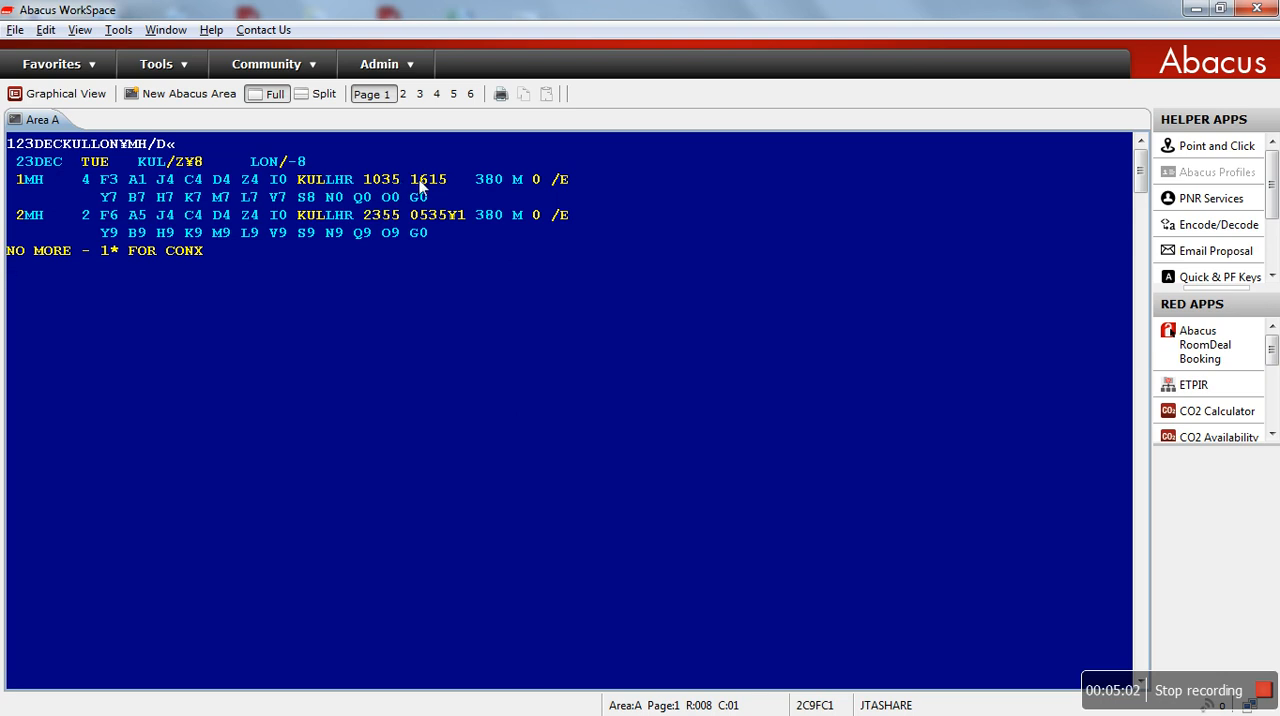
{"action": "mouse_move", "coordinate": [435, 194]}
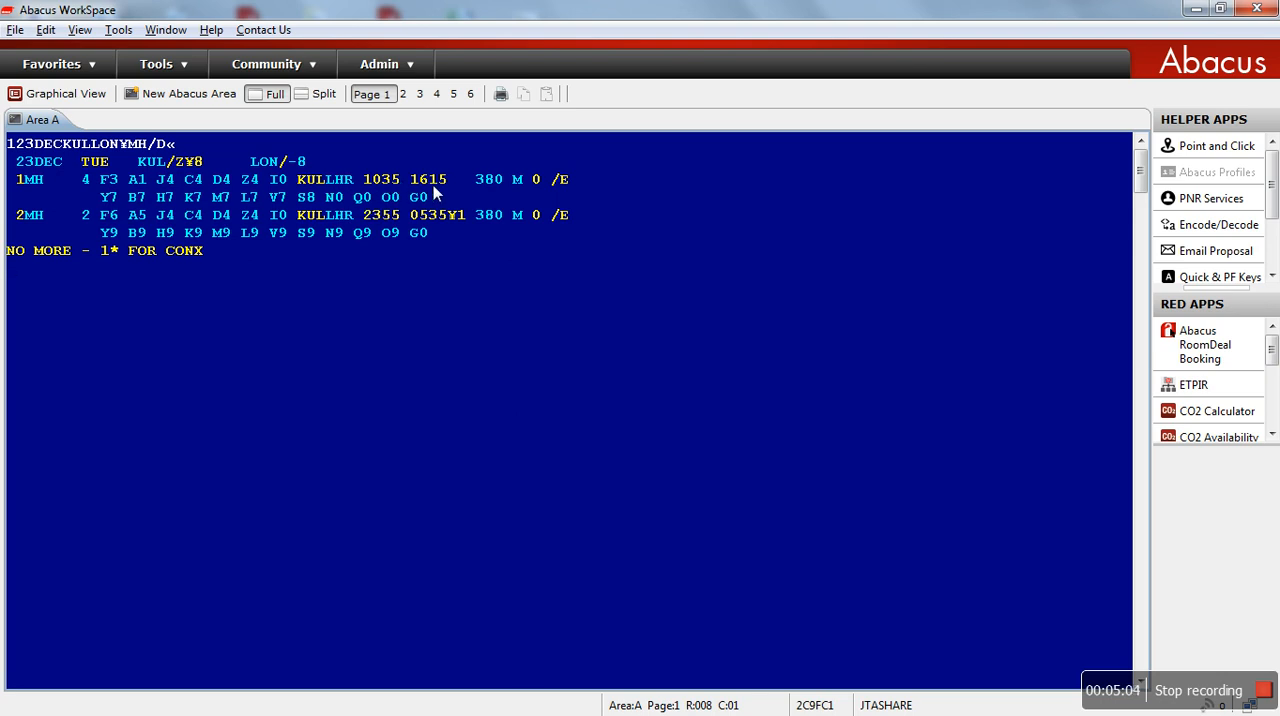
{"action": "mouse_move", "coordinate": [489, 179]}
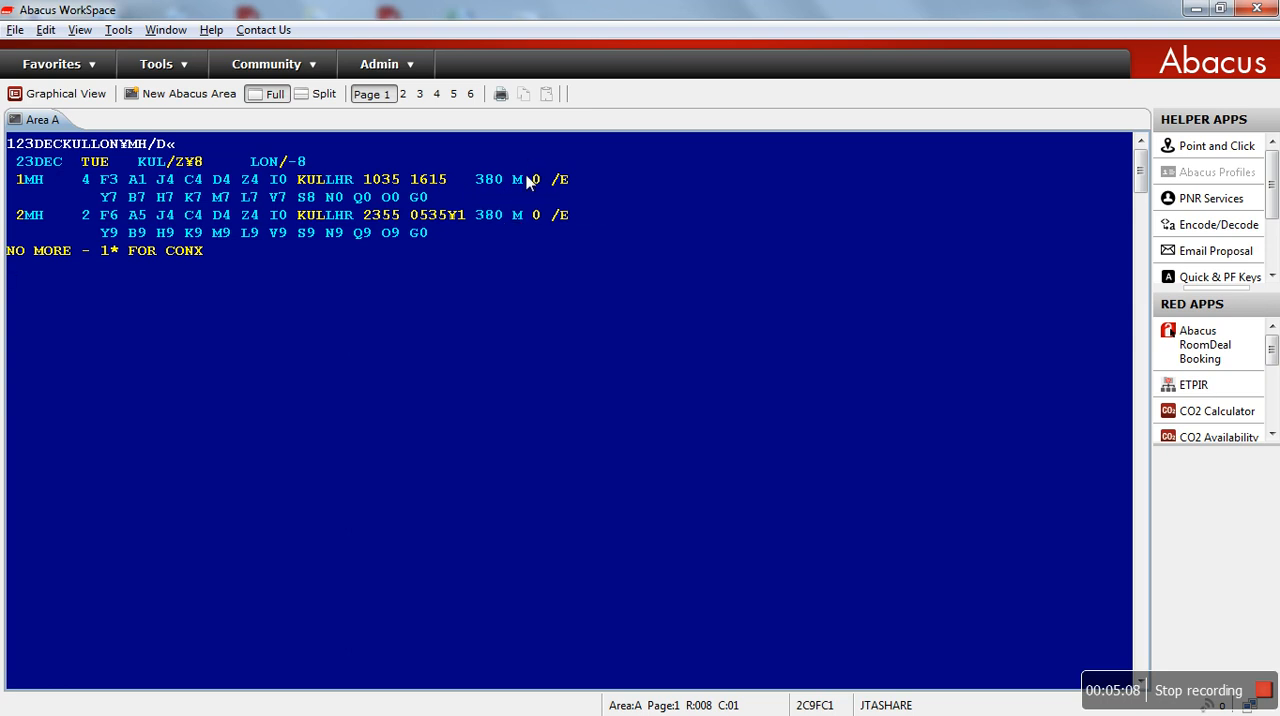
{"action": "mouse_move", "coordinate": [545, 183]}
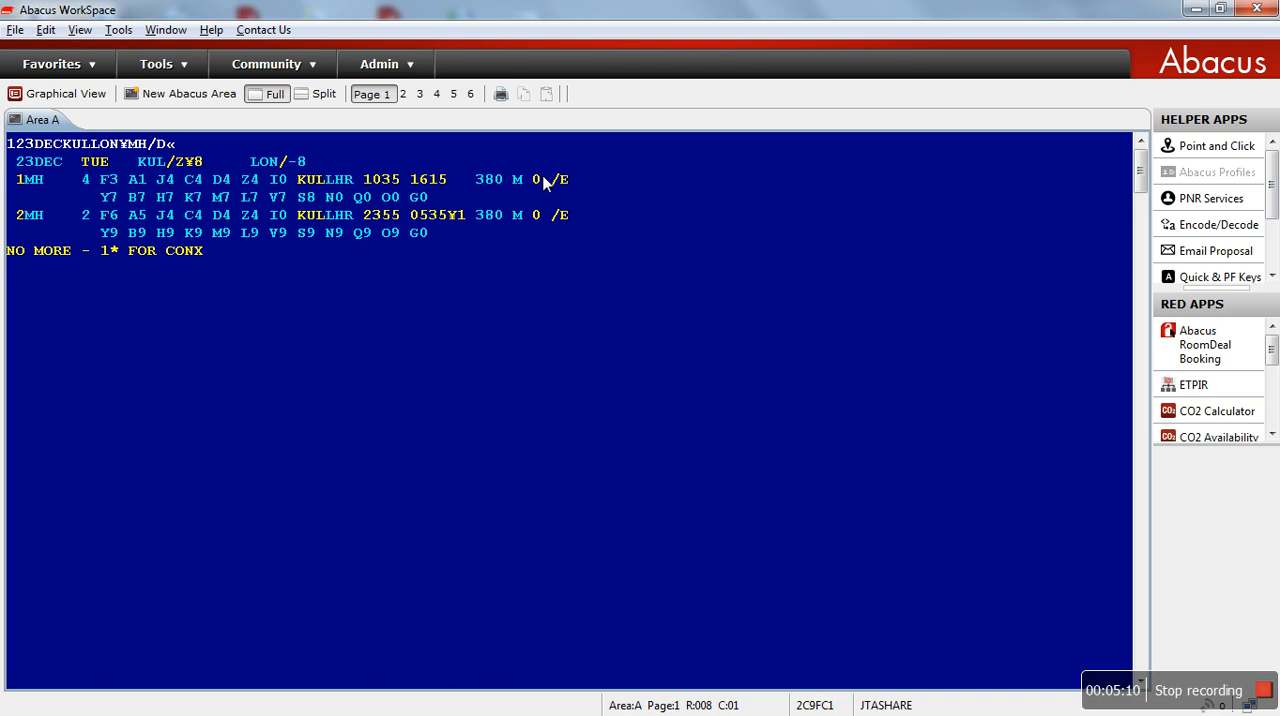
{"action": "mouse_move", "coordinate": [490, 248]}
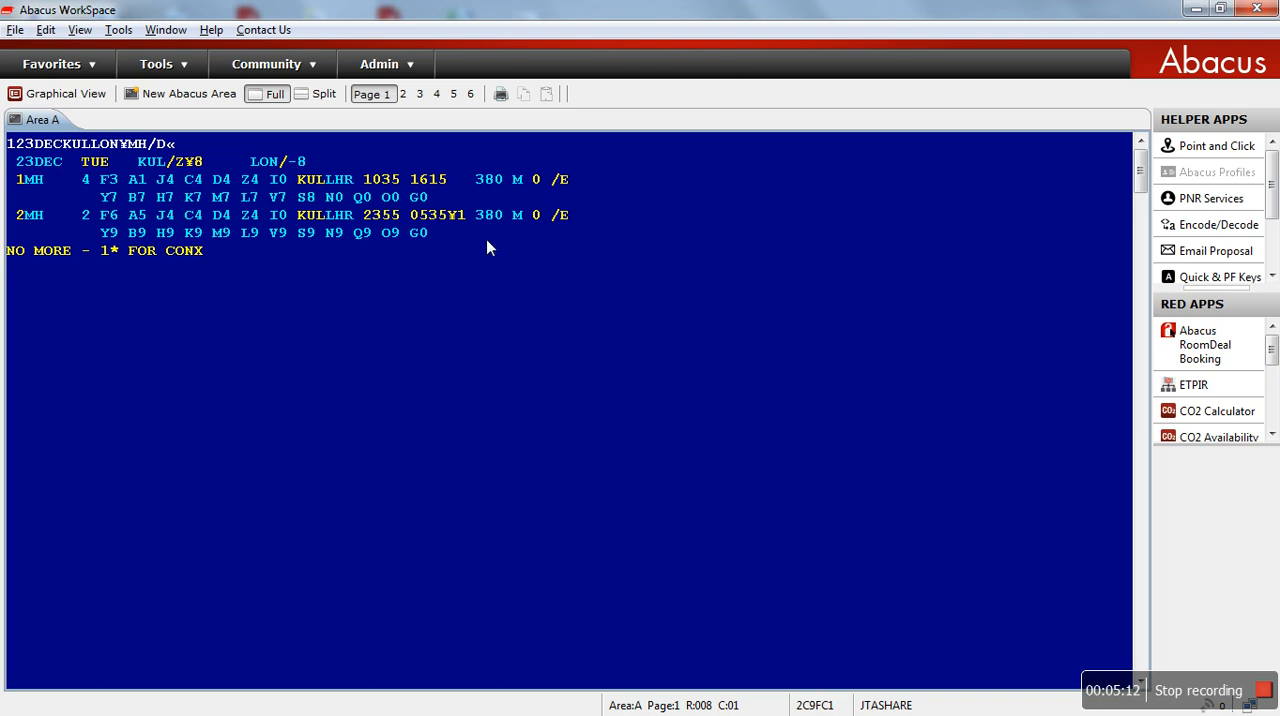
{"action": "mouse_move", "coordinate": [490, 257]}
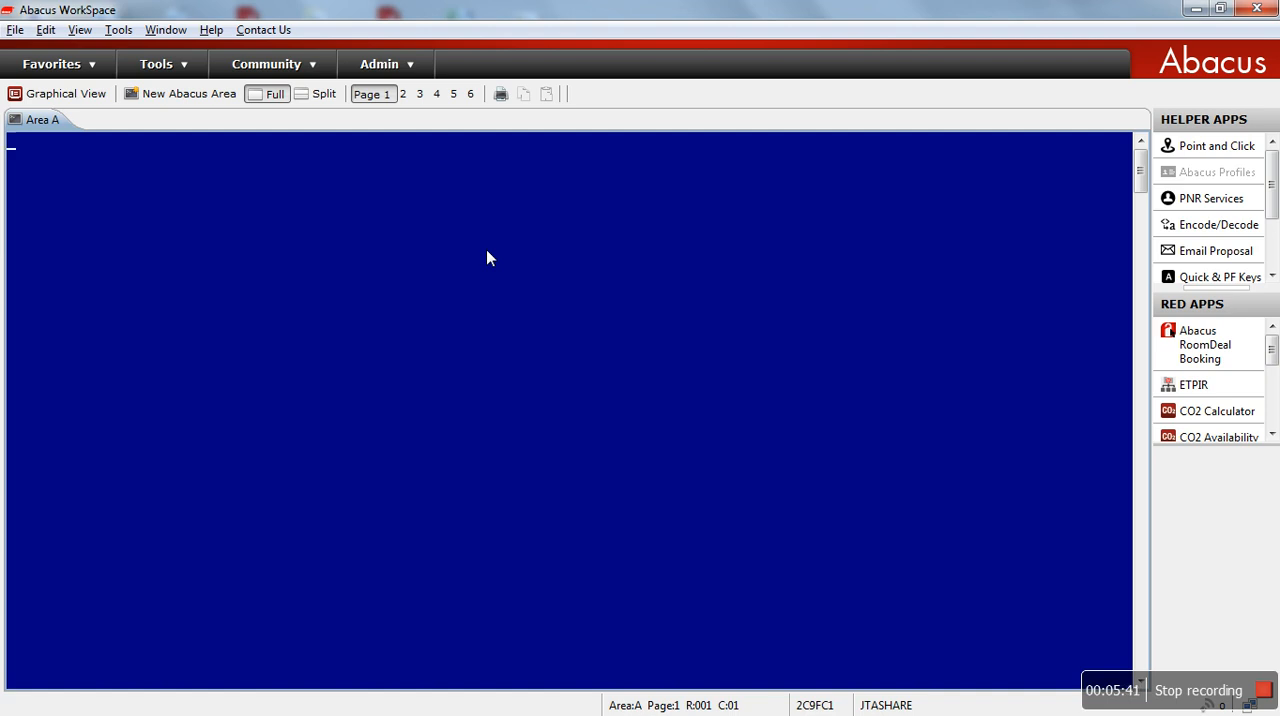
Step: Send direct-access entry 123DECKULLON¤MH for Malaysia Airlines Kuala Lumpur–London on 23 December
{"action": "type", "text": "1"}
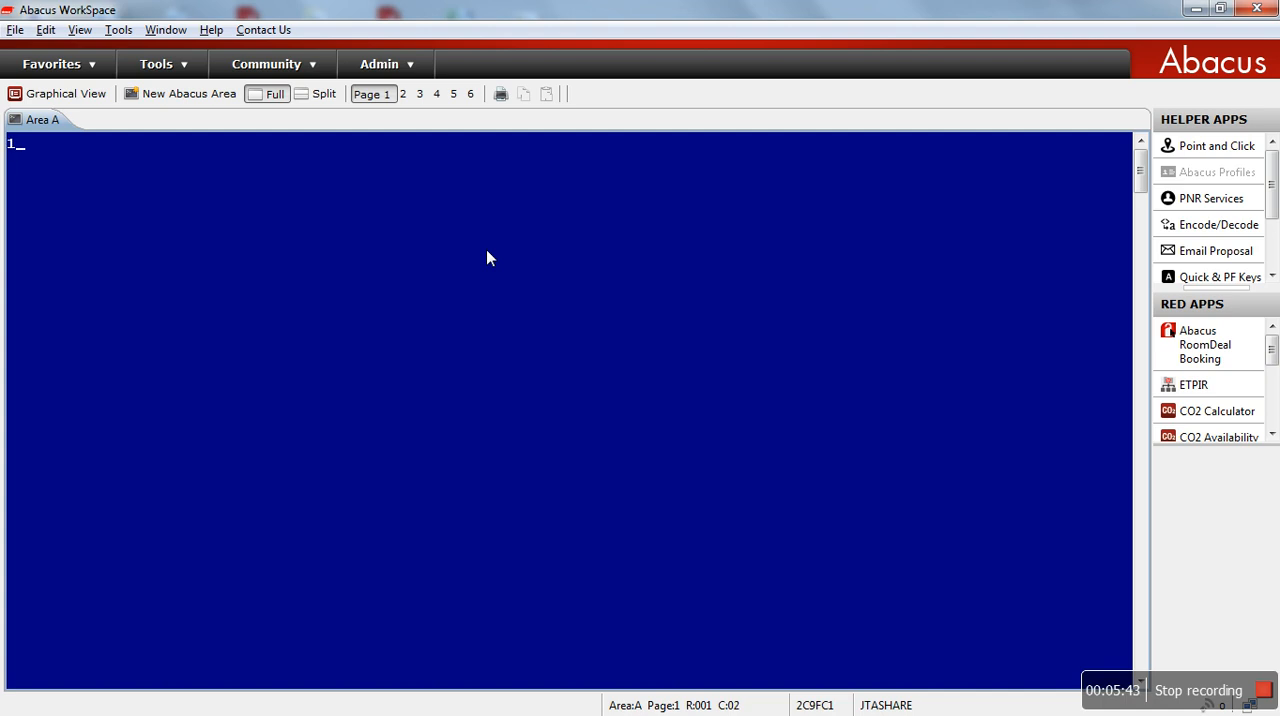
{"action": "type", "text": "23"}
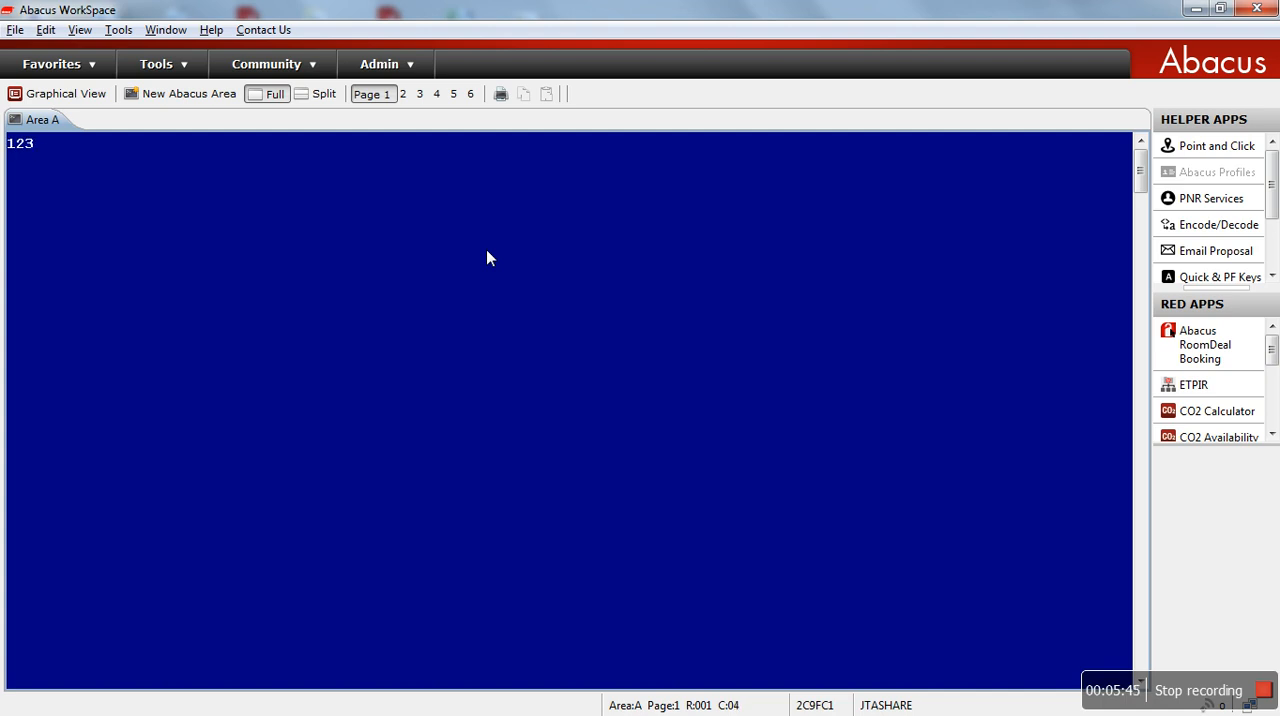
{"action": "type", "text": "DEC"}
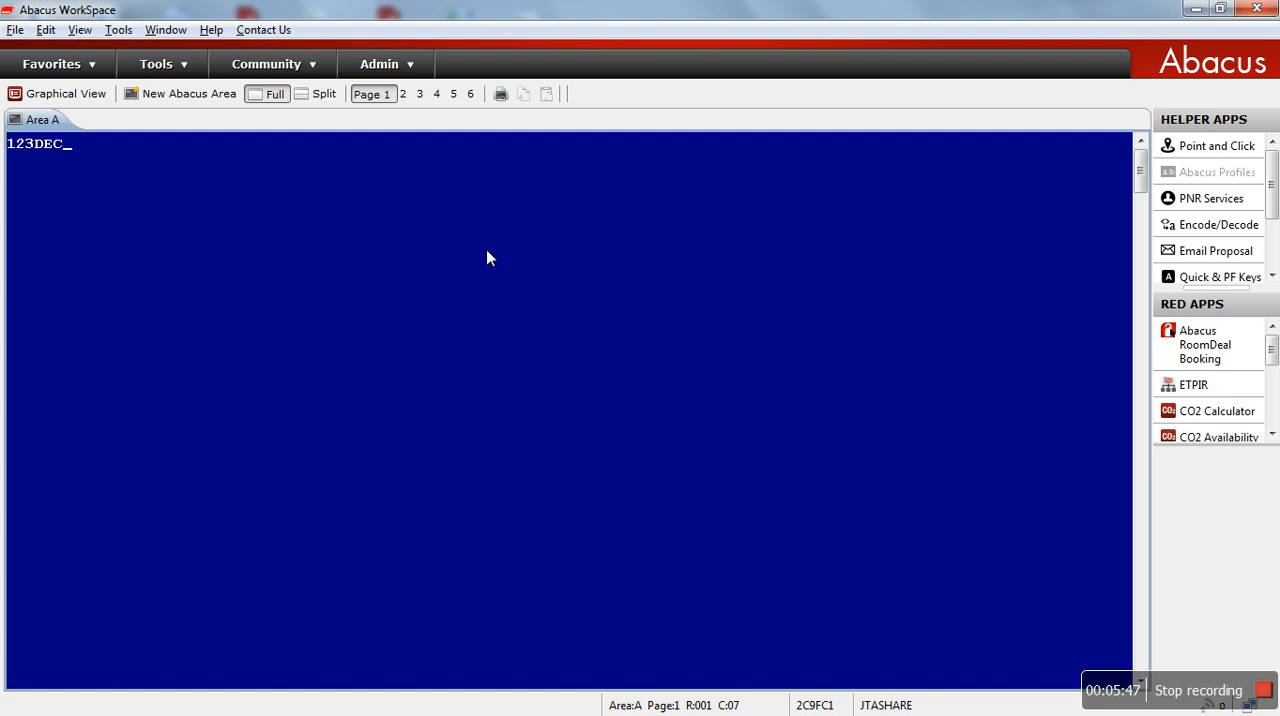
{"action": "type", "text": "KULLON"}
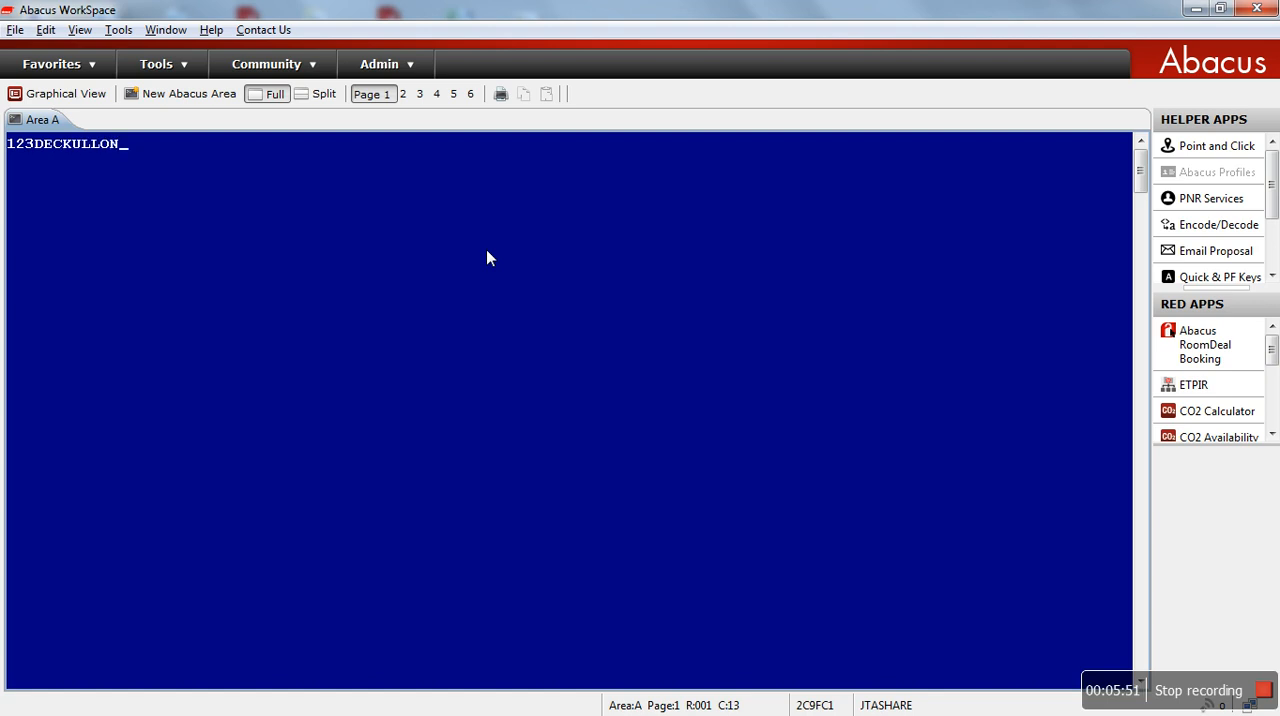
{"action": "type", "text": "x"}
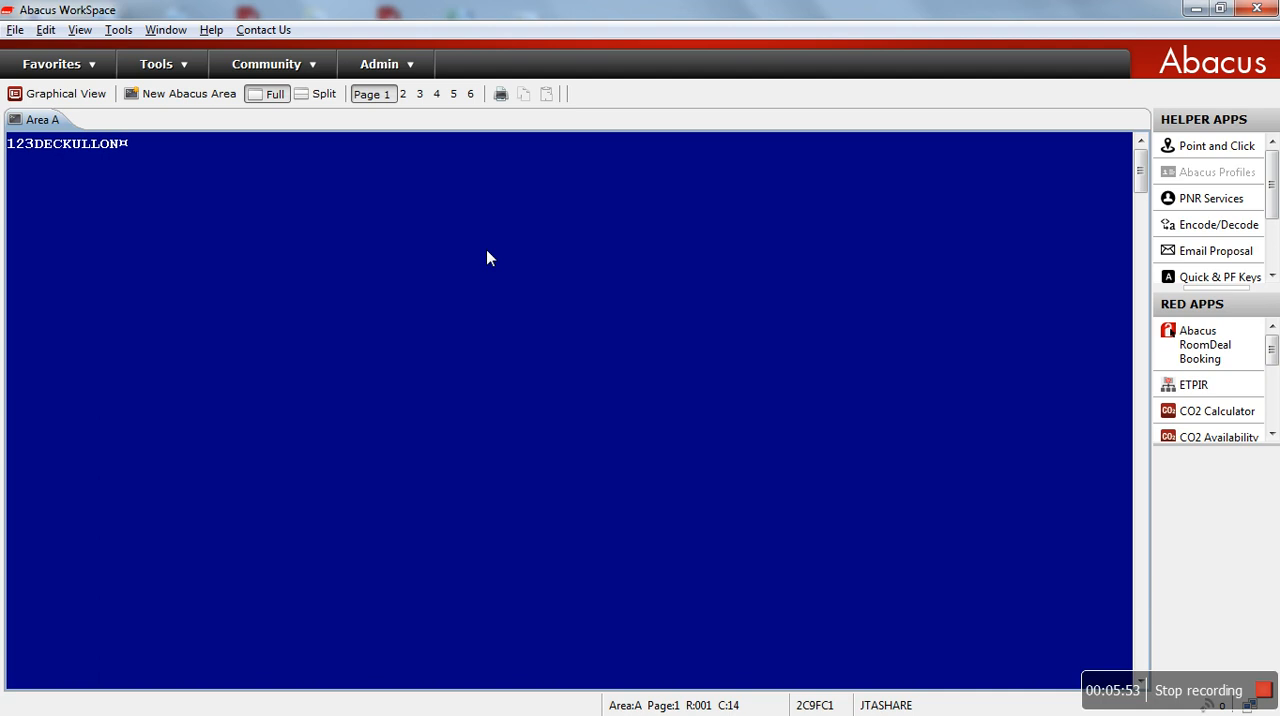
{"action": "type", "text": "MH"}
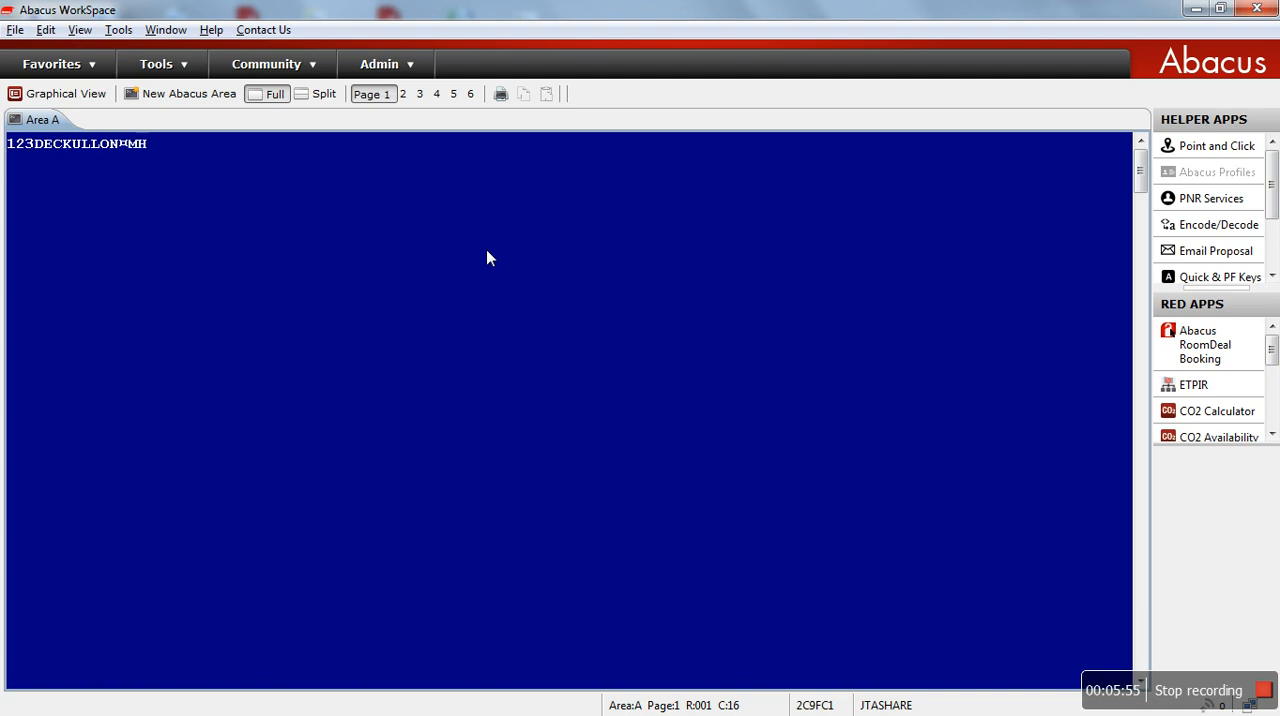
{"action": "key", "text": "Return"}
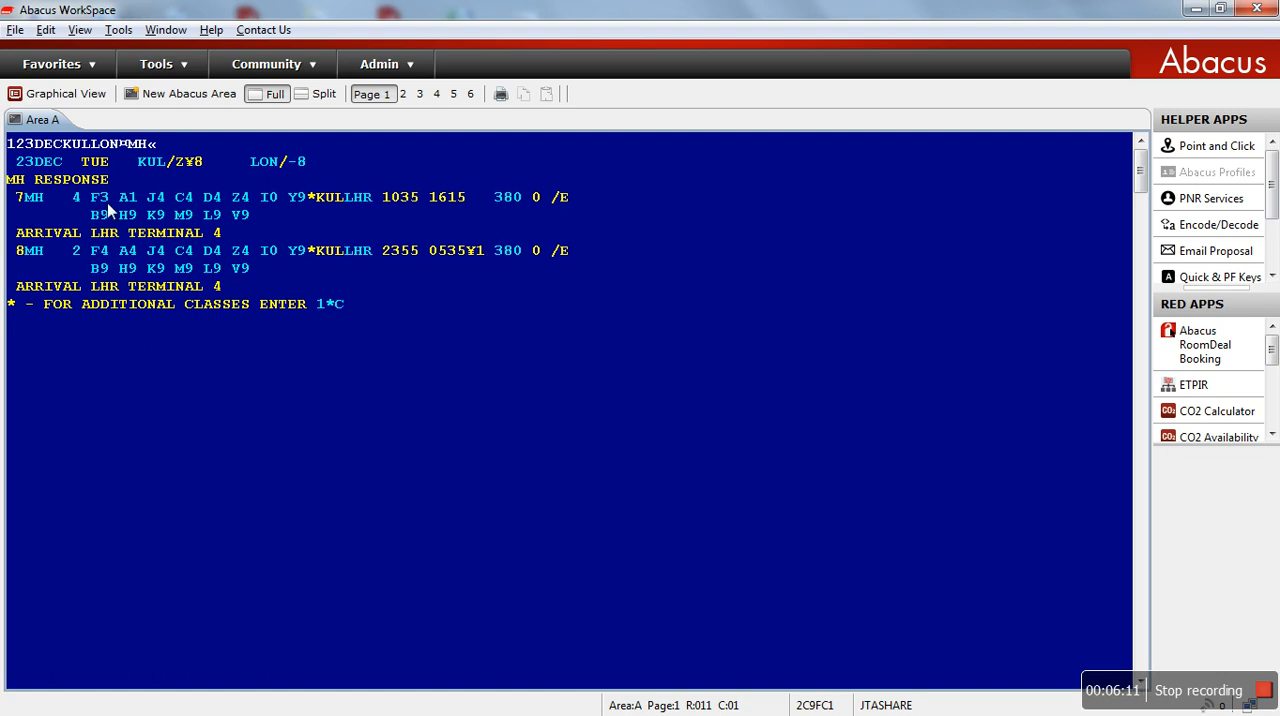
{"action": "mouse_move", "coordinate": [133, 205]}
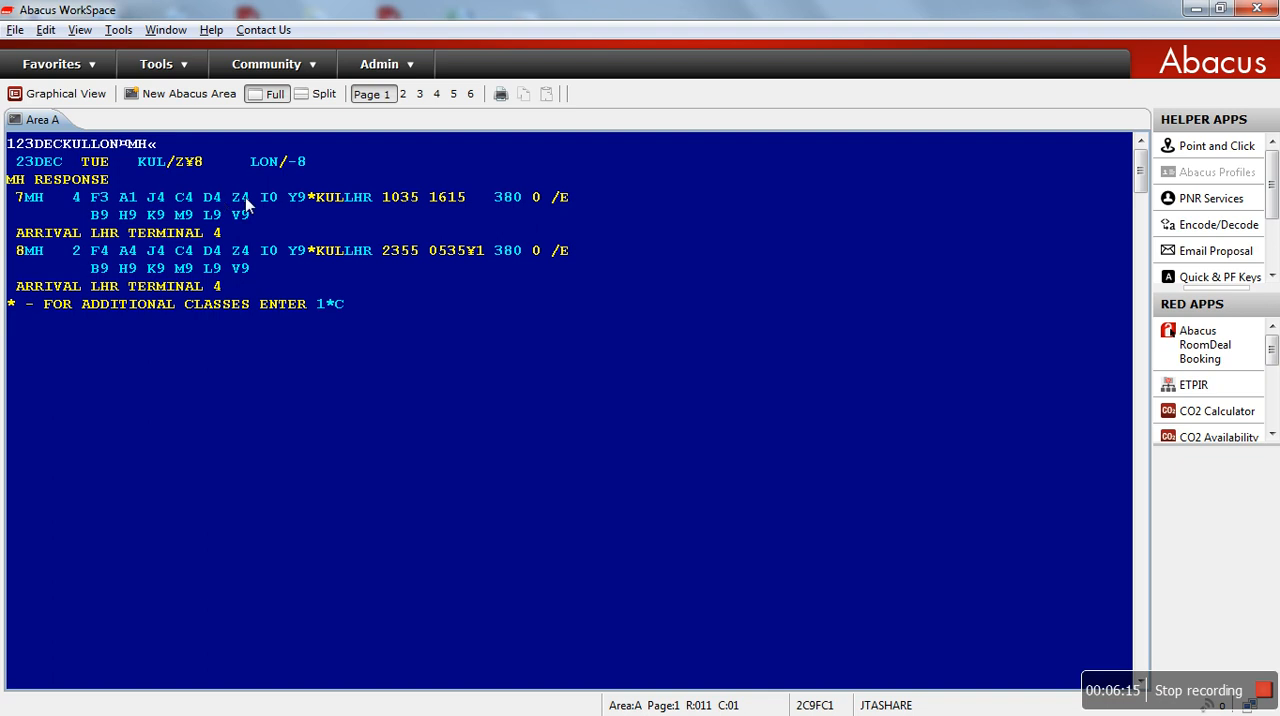
{"action": "mouse_move", "coordinate": [294, 204]}
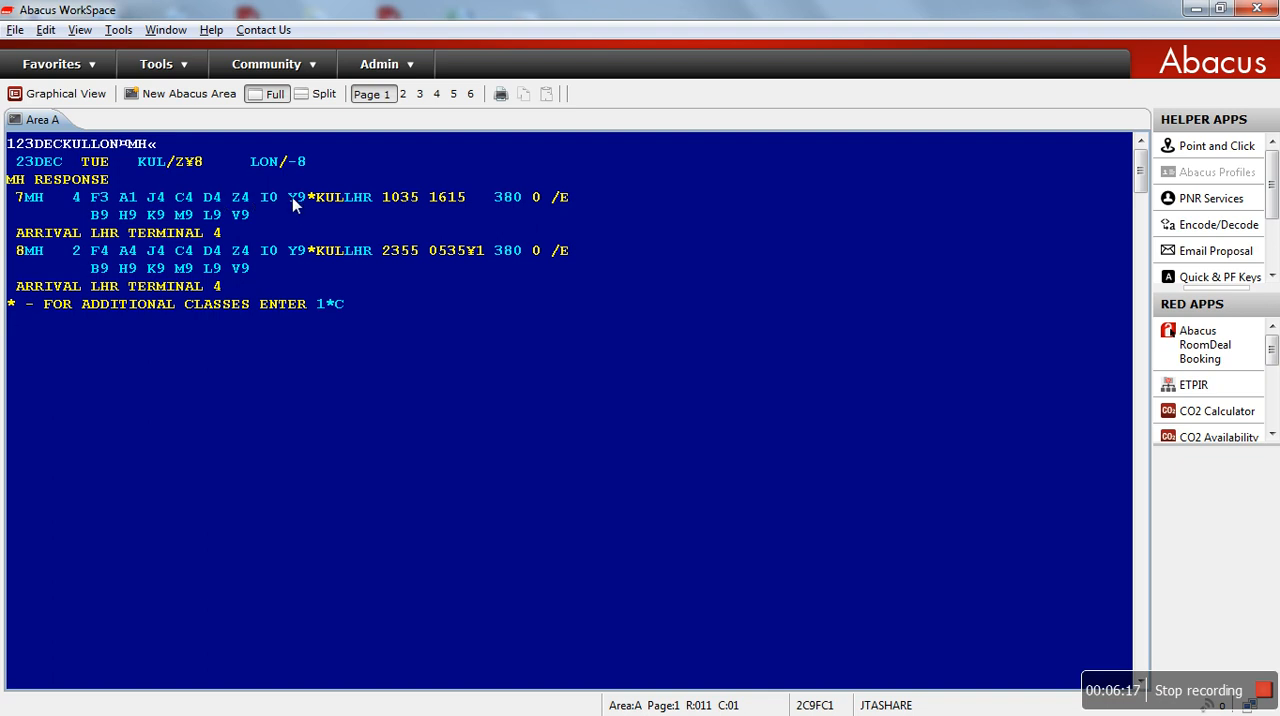
{"action": "mouse_move", "coordinate": [218, 222]}
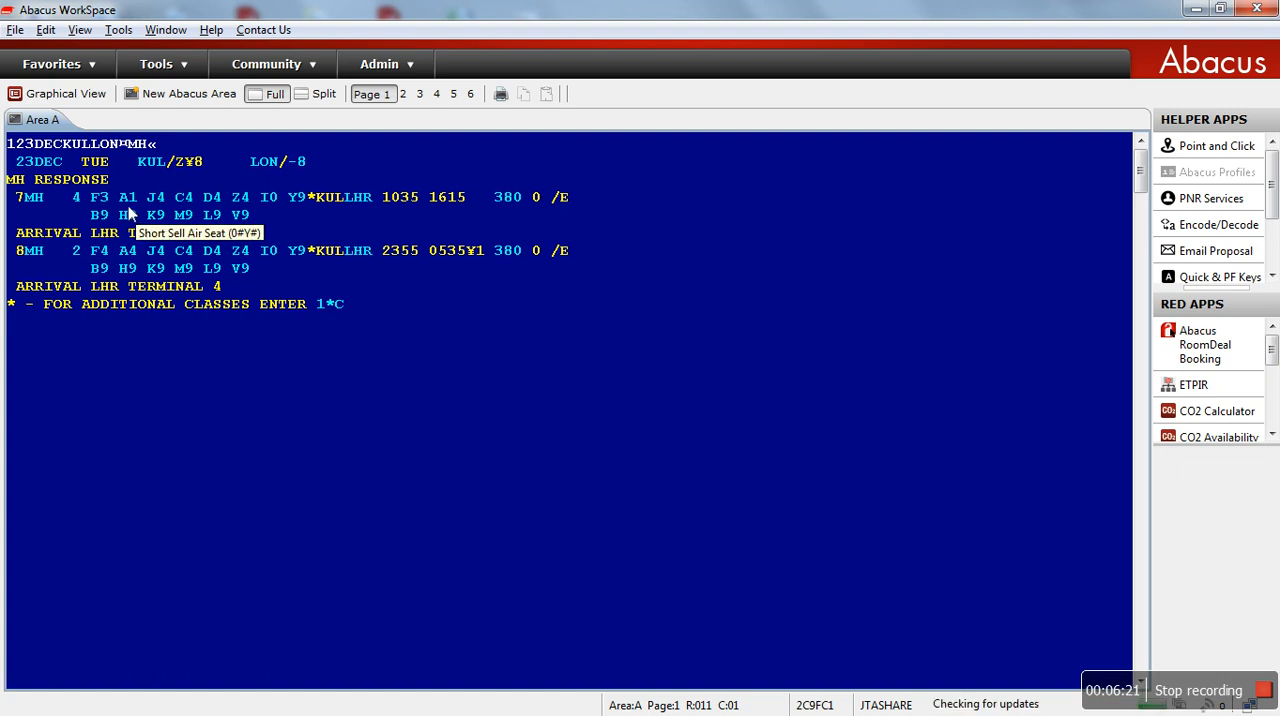
{"action": "mouse_move", "coordinate": [400, 205]}
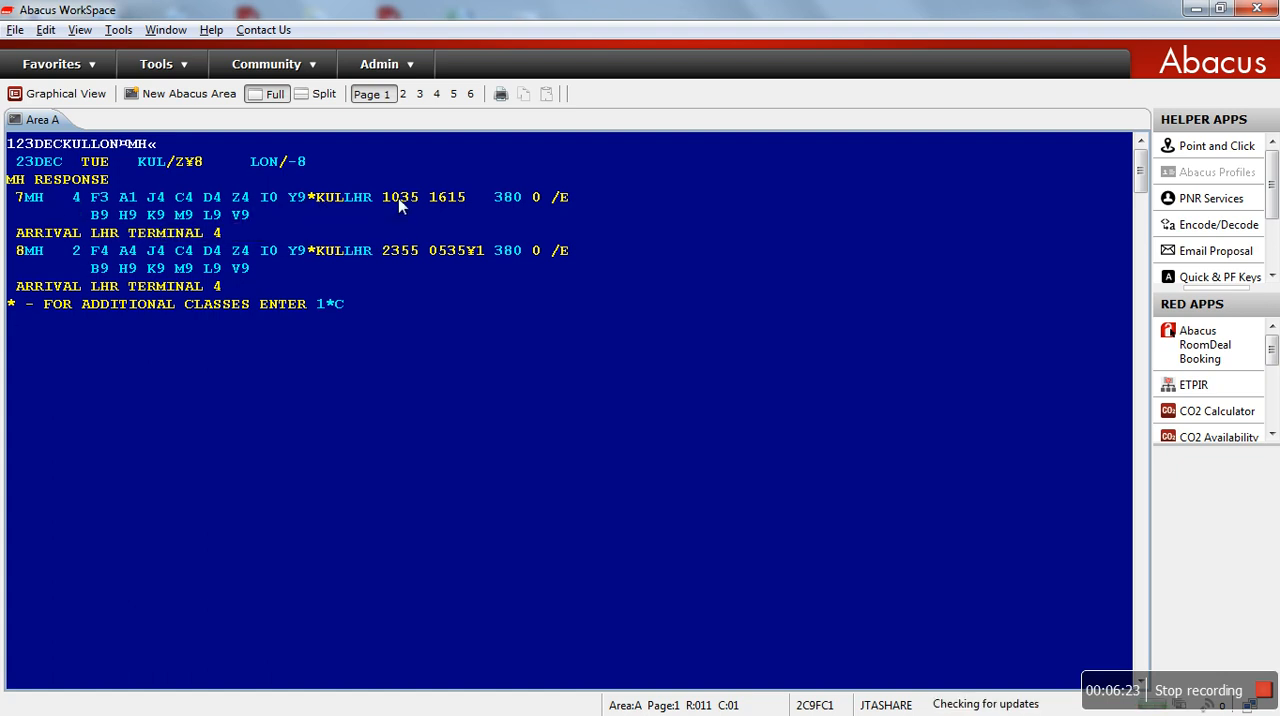
{"action": "mouse_move", "coordinate": [435, 213]}
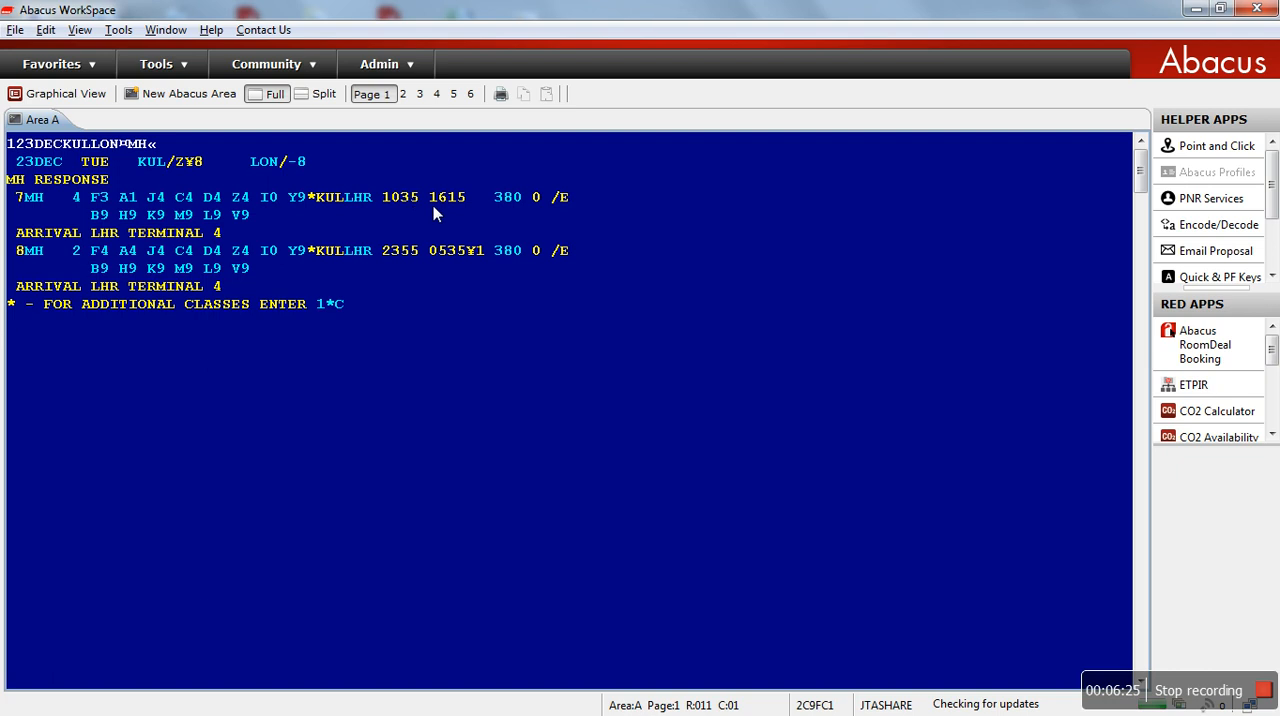
{"action": "mouse_move", "coordinate": [449, 213]}
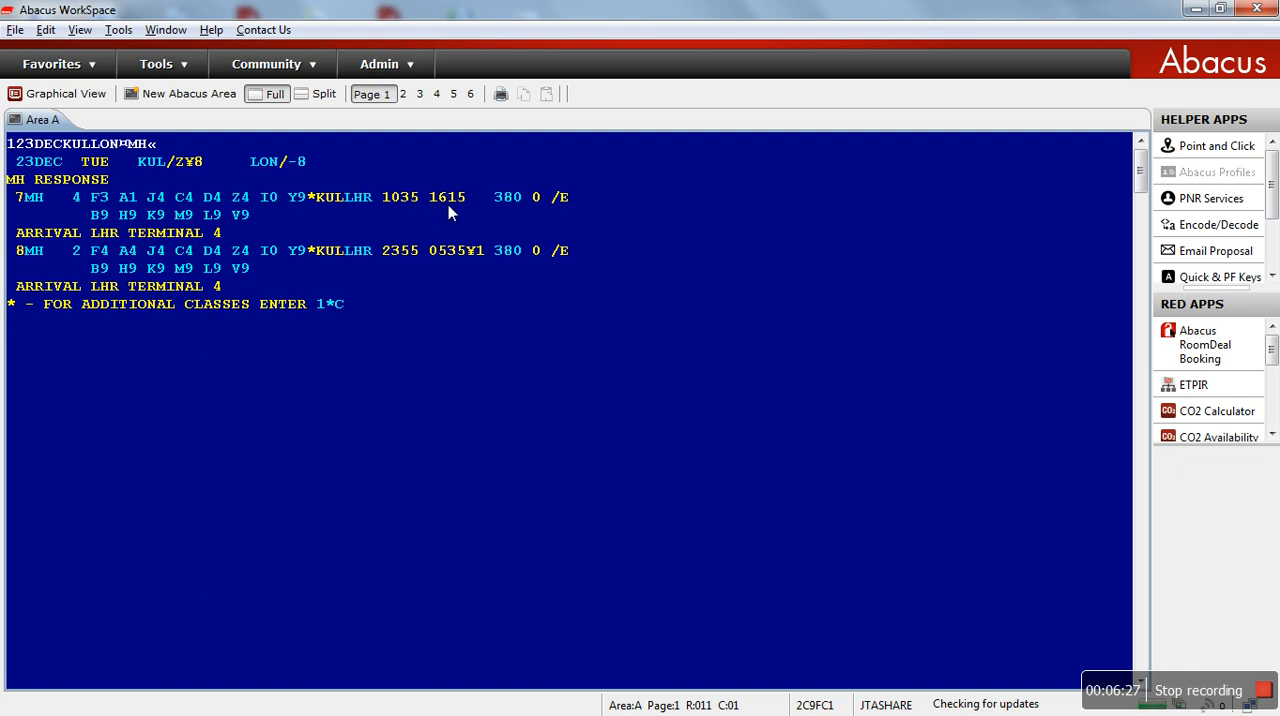
{"action": "mouse_move", "coordinate": [492, 211]}
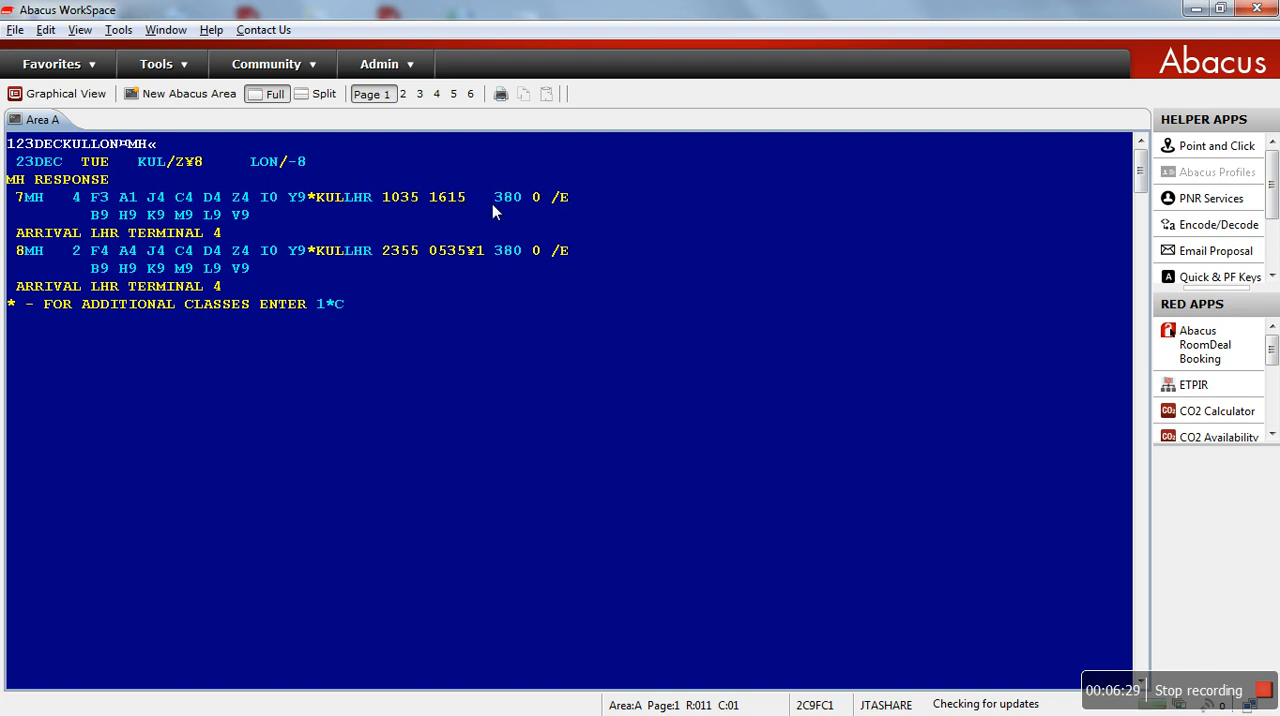
{"action": "mouse_move", "coordinate": [537, 213]}
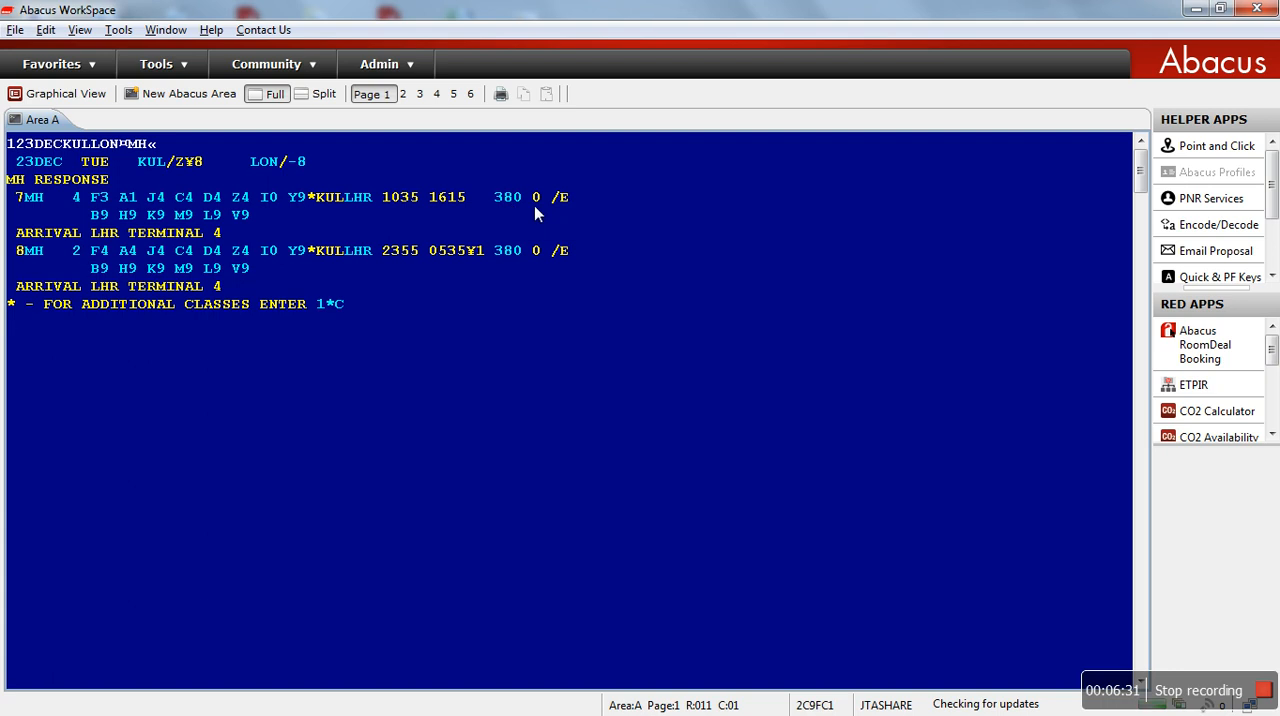
{"action": "mouse_move", "coordinate": [558, 213]}
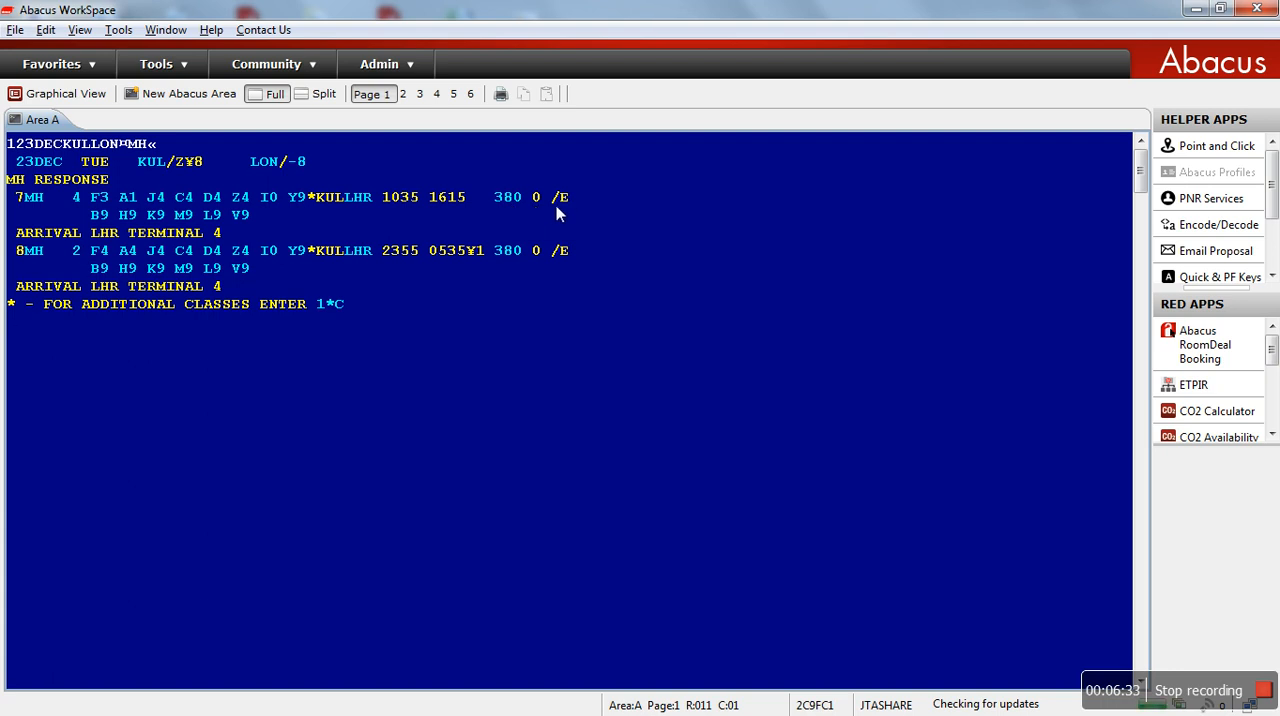
{"action": "mouse_move", "coordinate": [358, 322]}
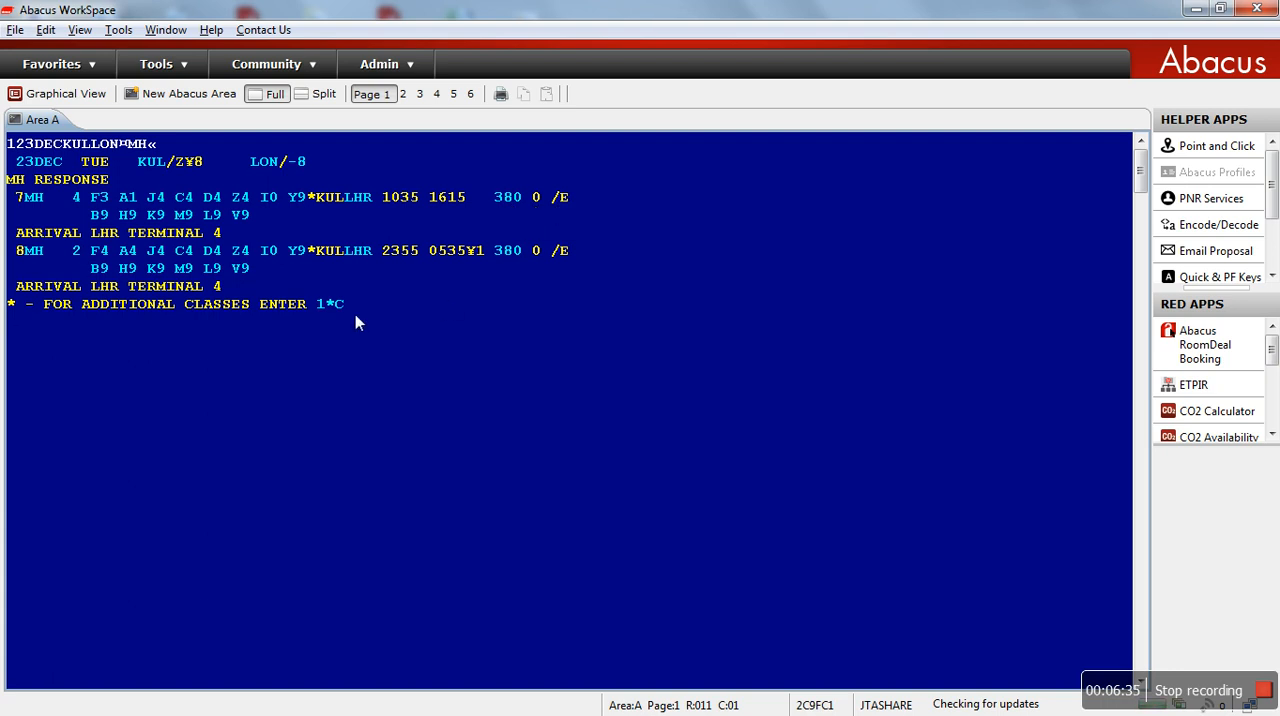
{"action": "mouse_move", "coordinate": [334, 382]}
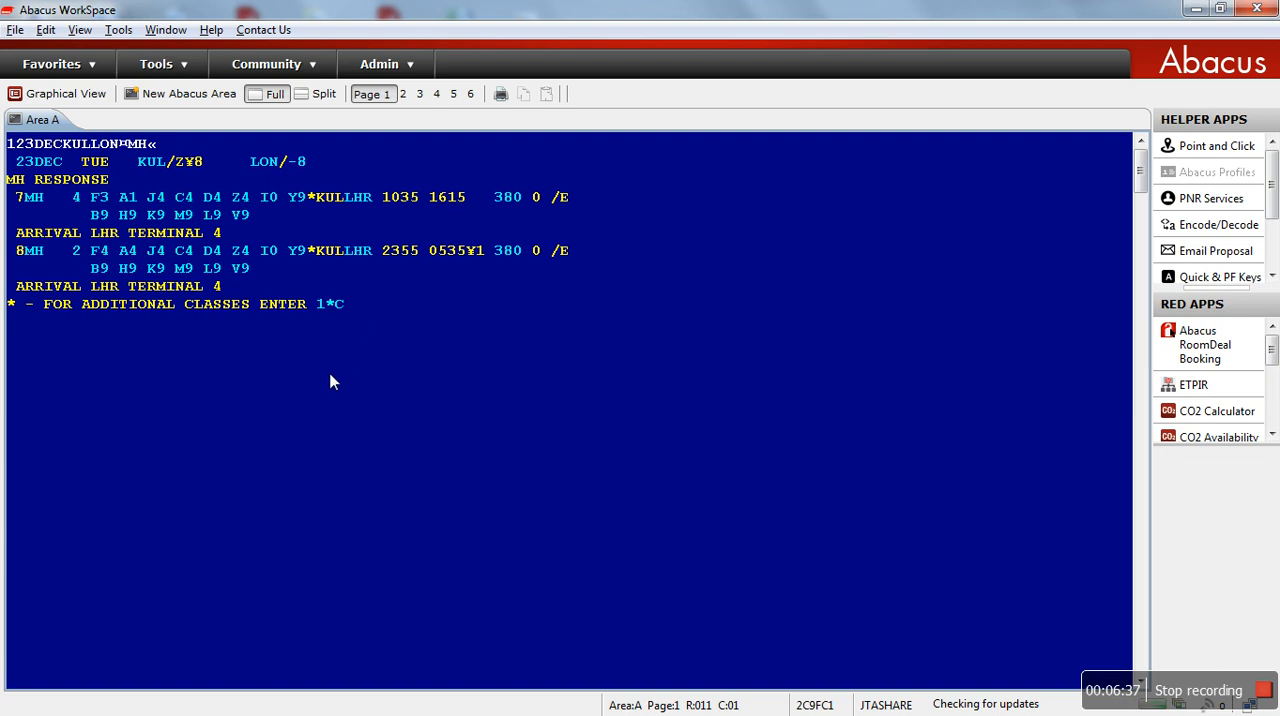